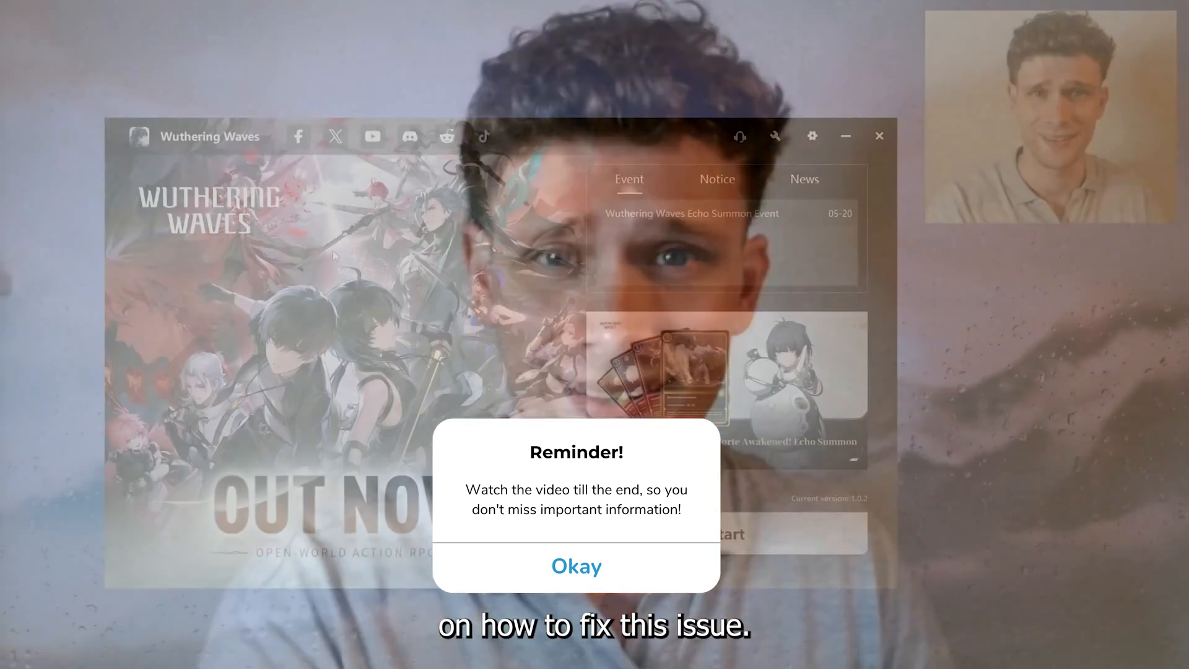
Close the Wuthering Waves Launcher window
left_click(576, 565)
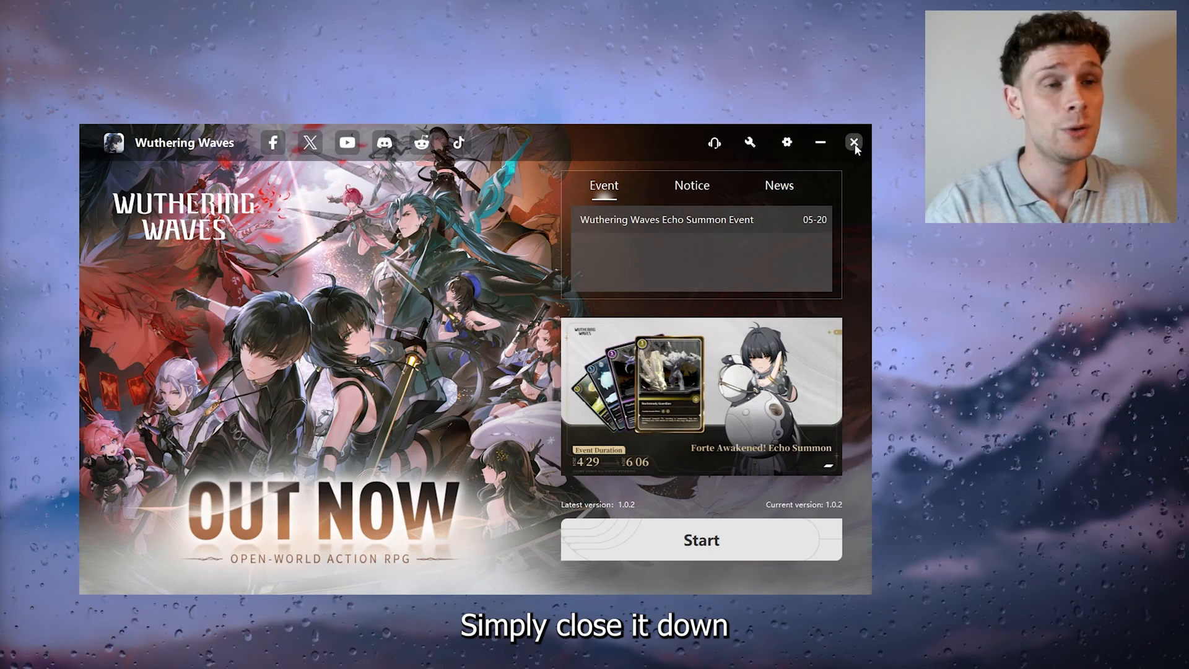
left_click(853, 142)
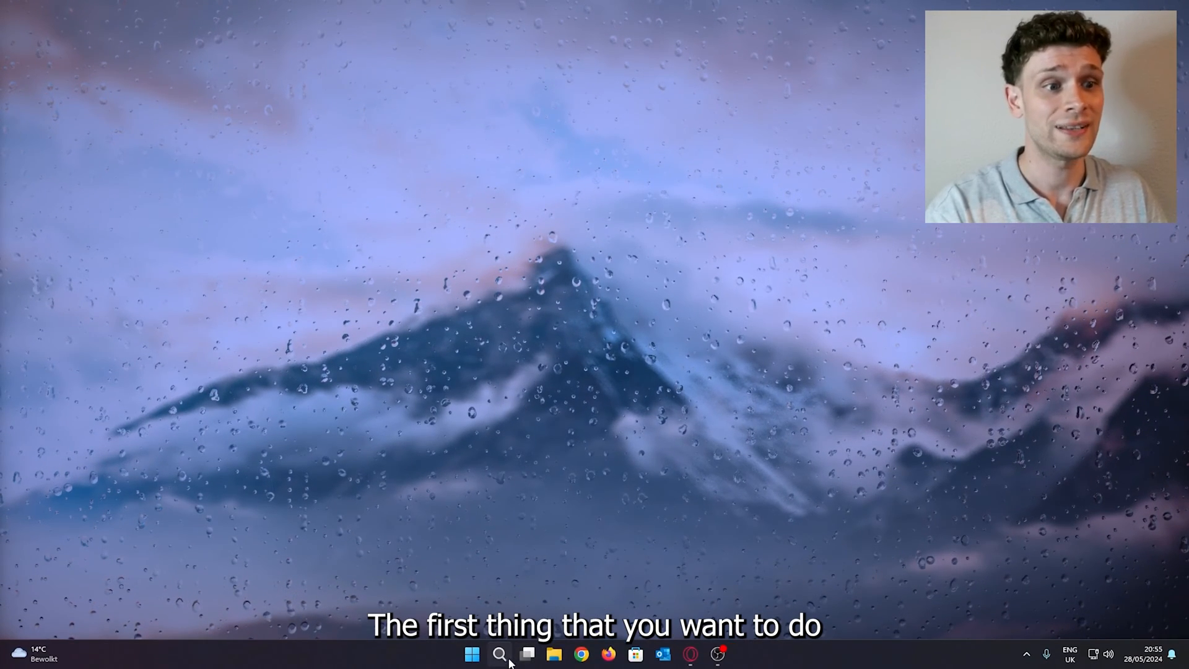
In the firewall's allowed apps list, allow the third Wuthering Waves entry on private networks
left_click(499, 654)
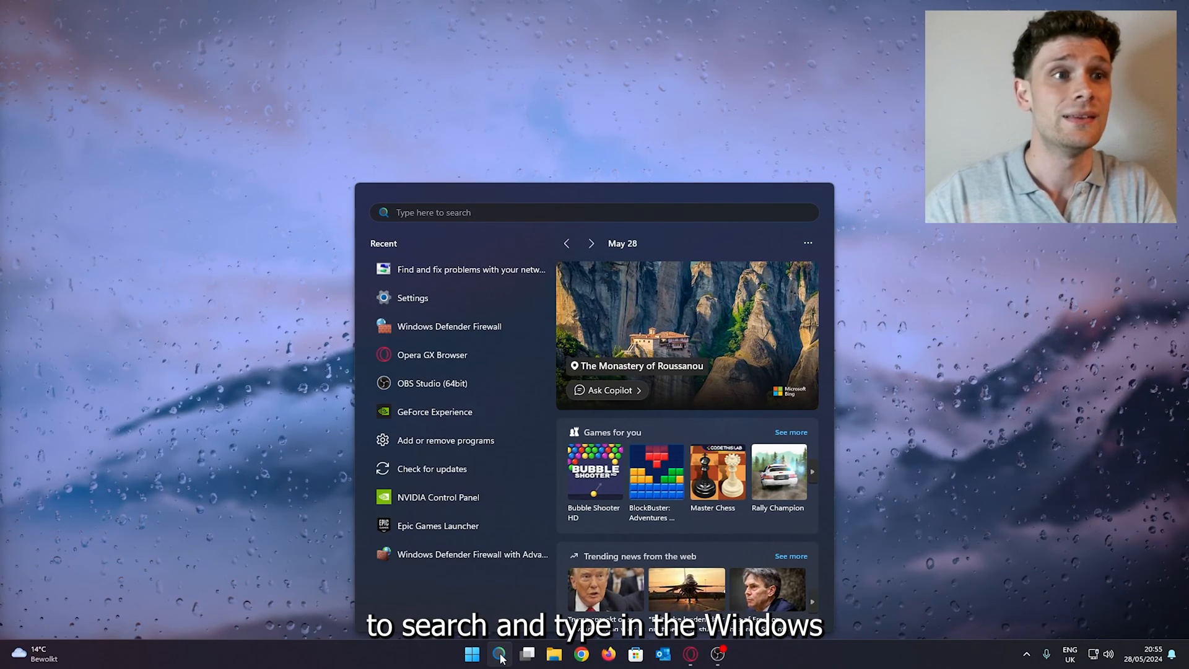
type("windows Defender Firewall")
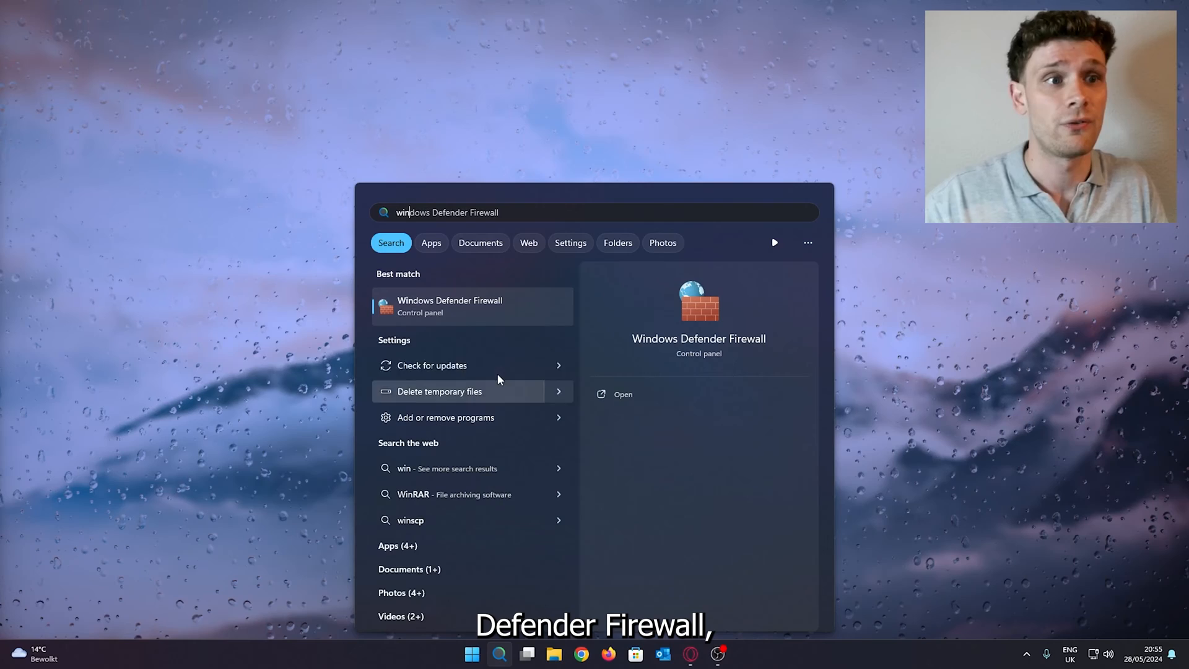
left_click(450, 306)
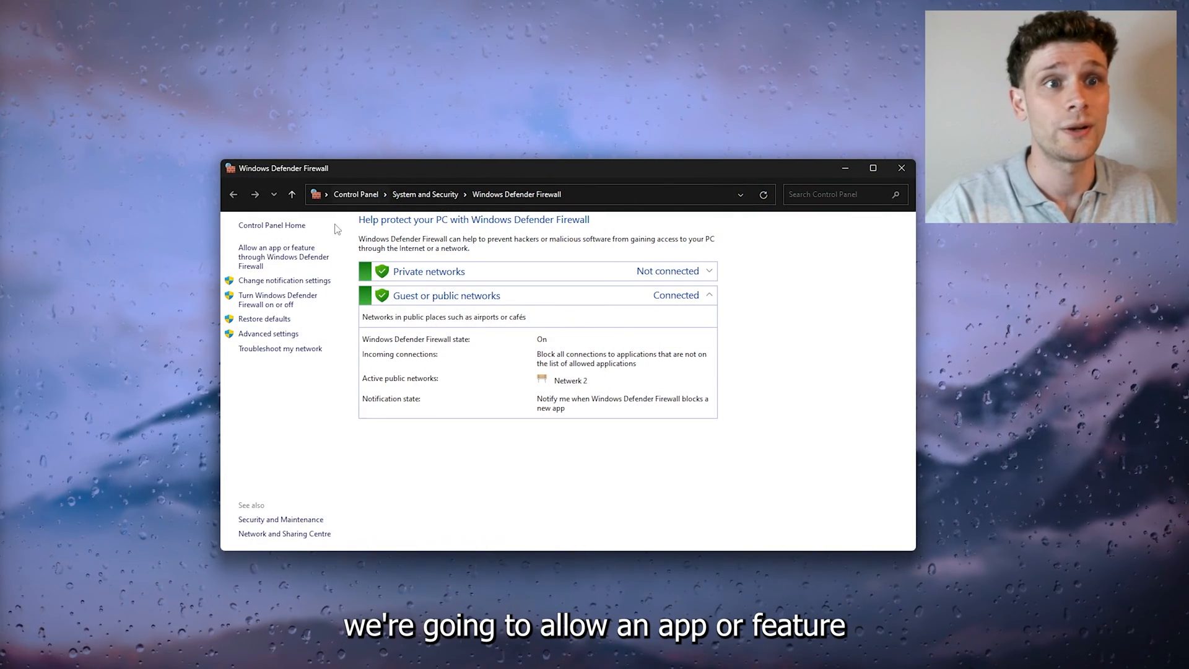
left_click(276, 257)
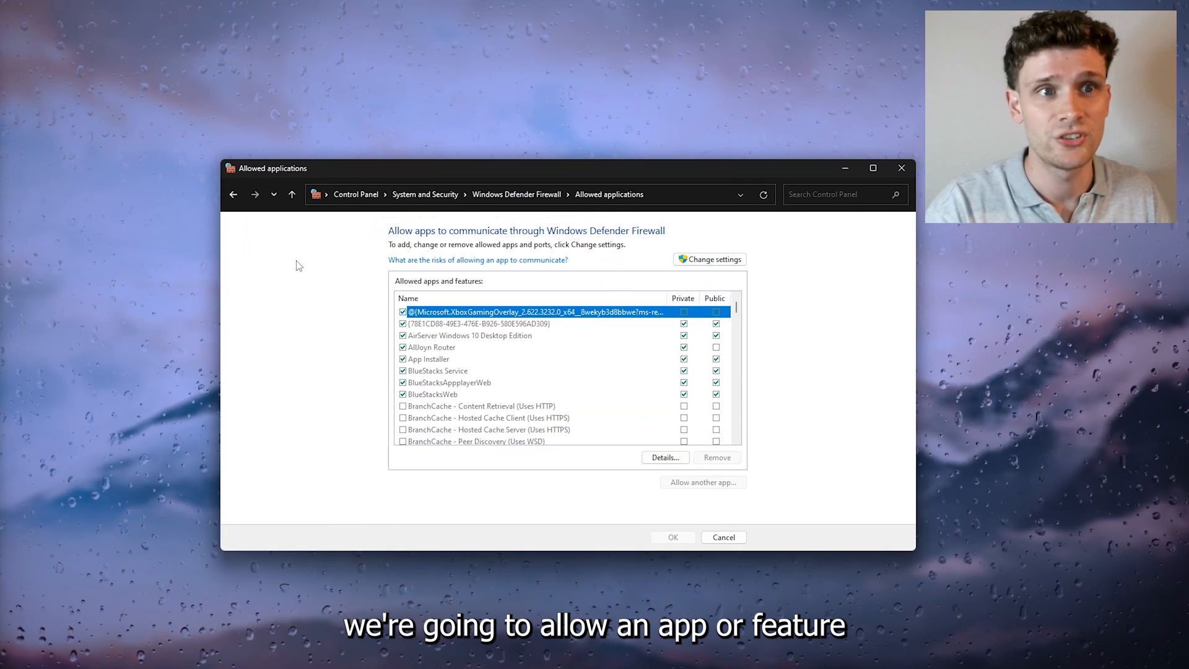
mouse_move(408, 272)
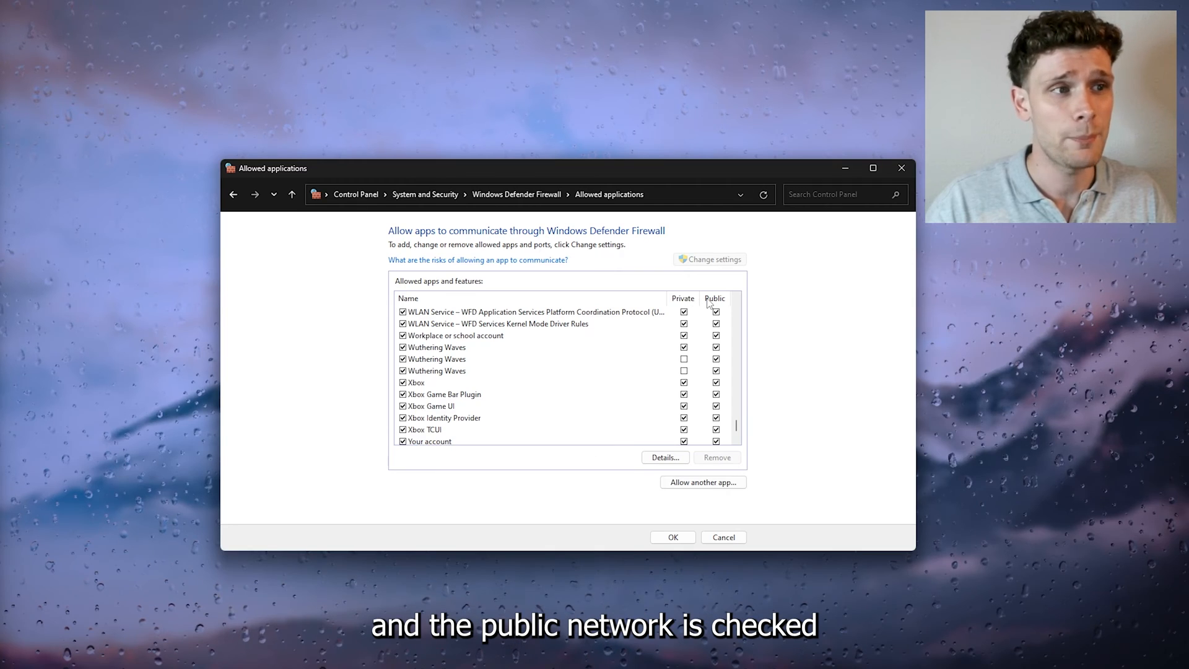
left_click(684, 370)
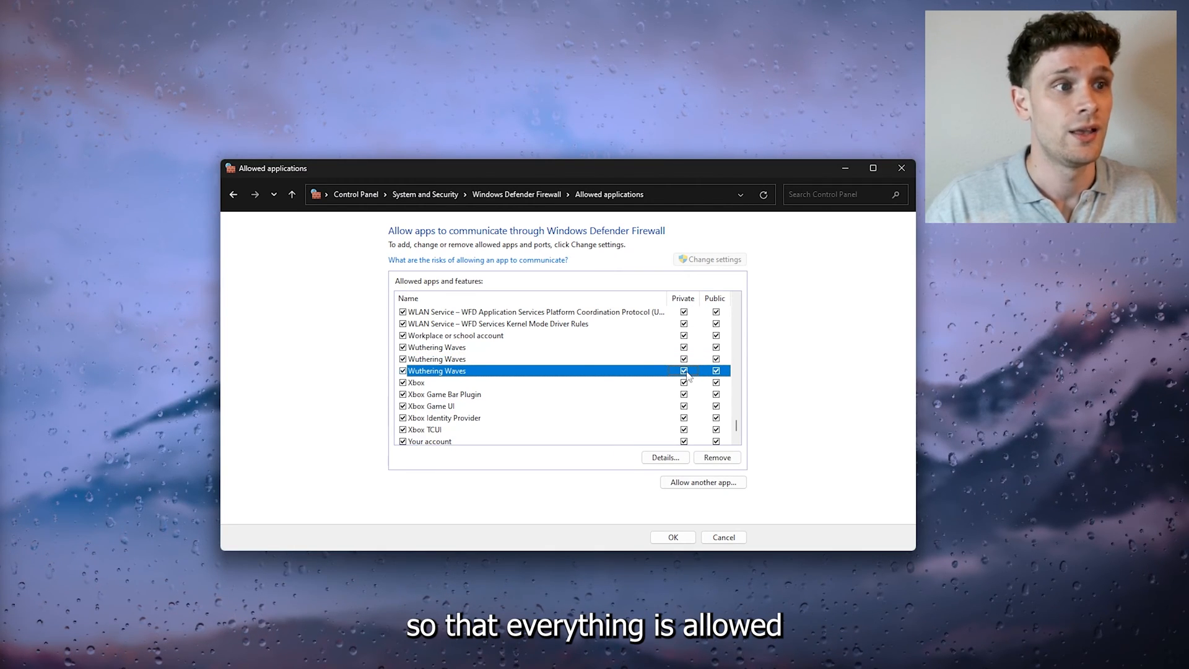
mouse_move(589, 374)
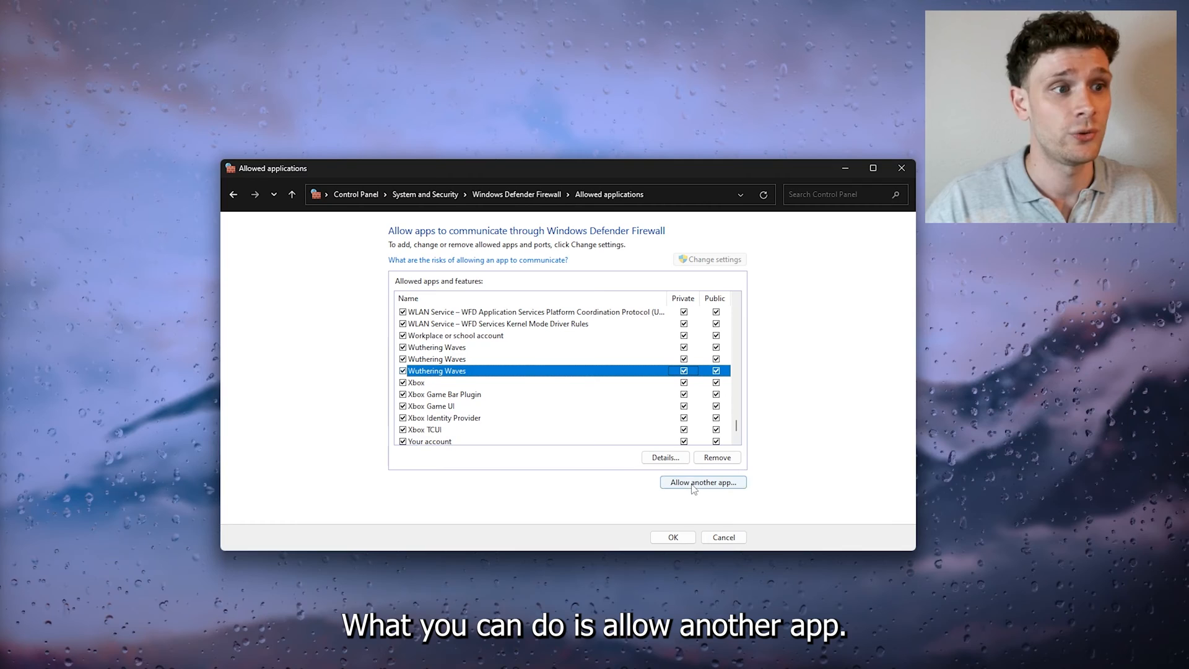
left_click(703, 482)
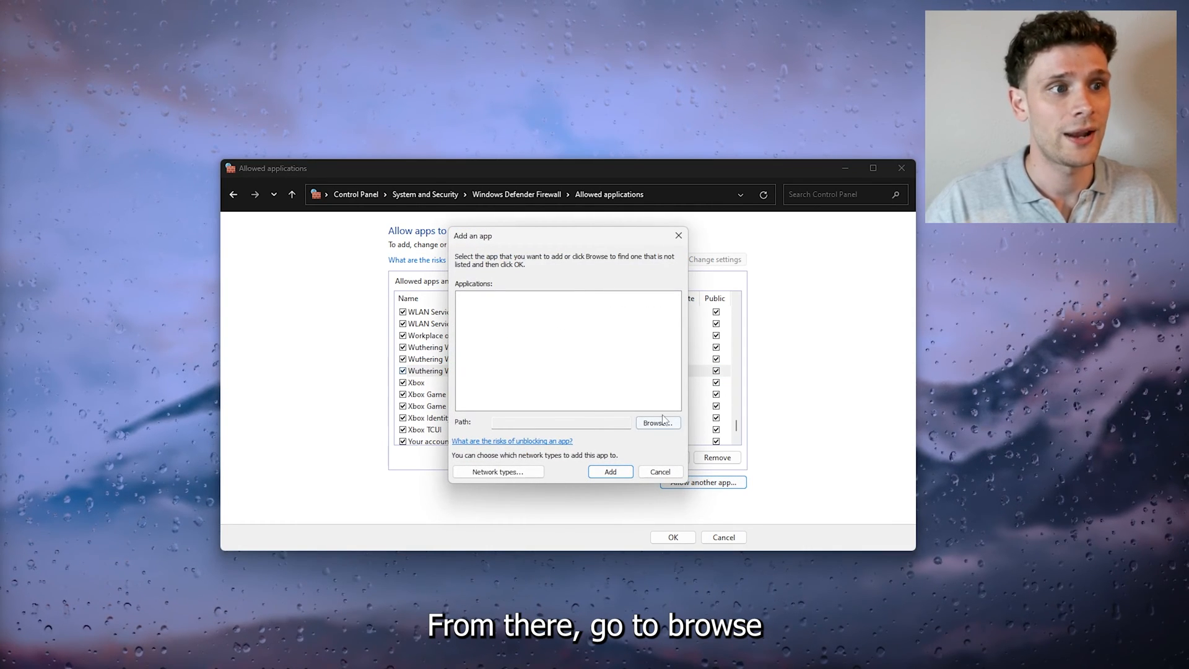
left_click(657, 422)
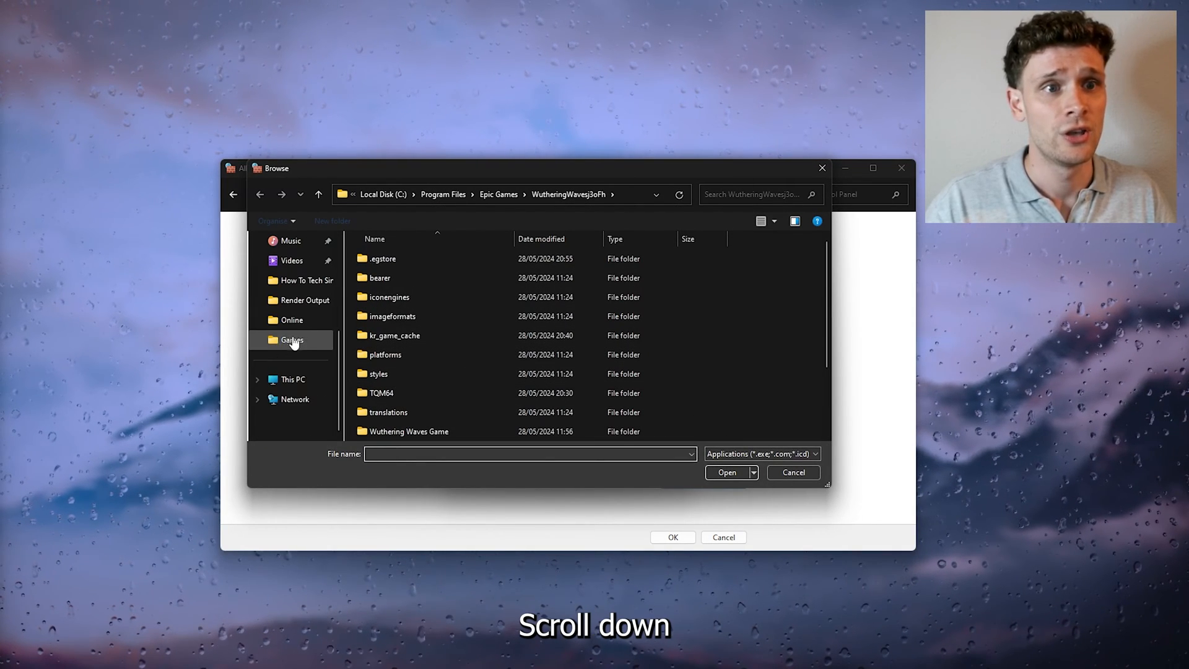
left_click(292, 380)
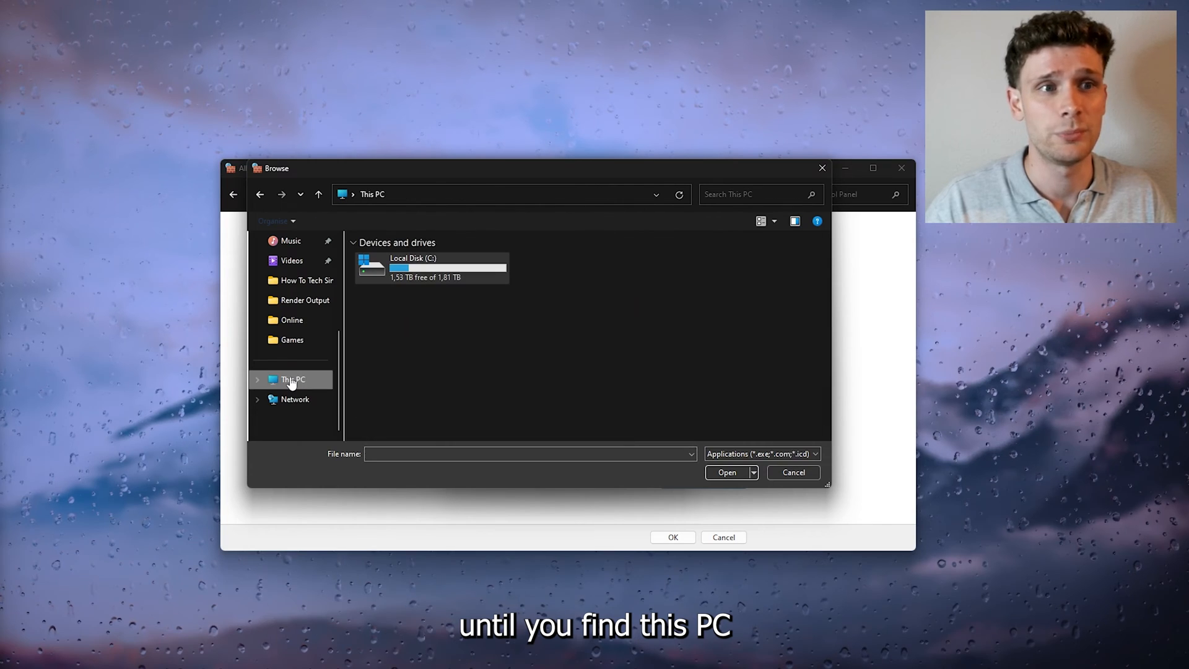
left_click(431, 267)
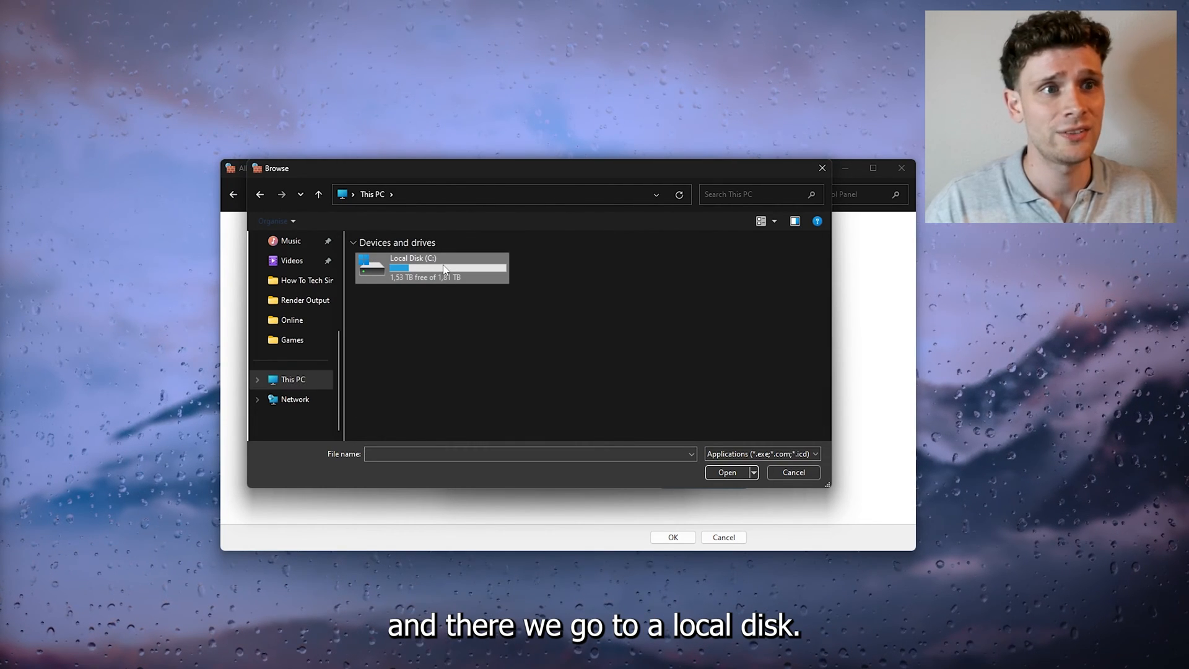
double_click(432, 266)
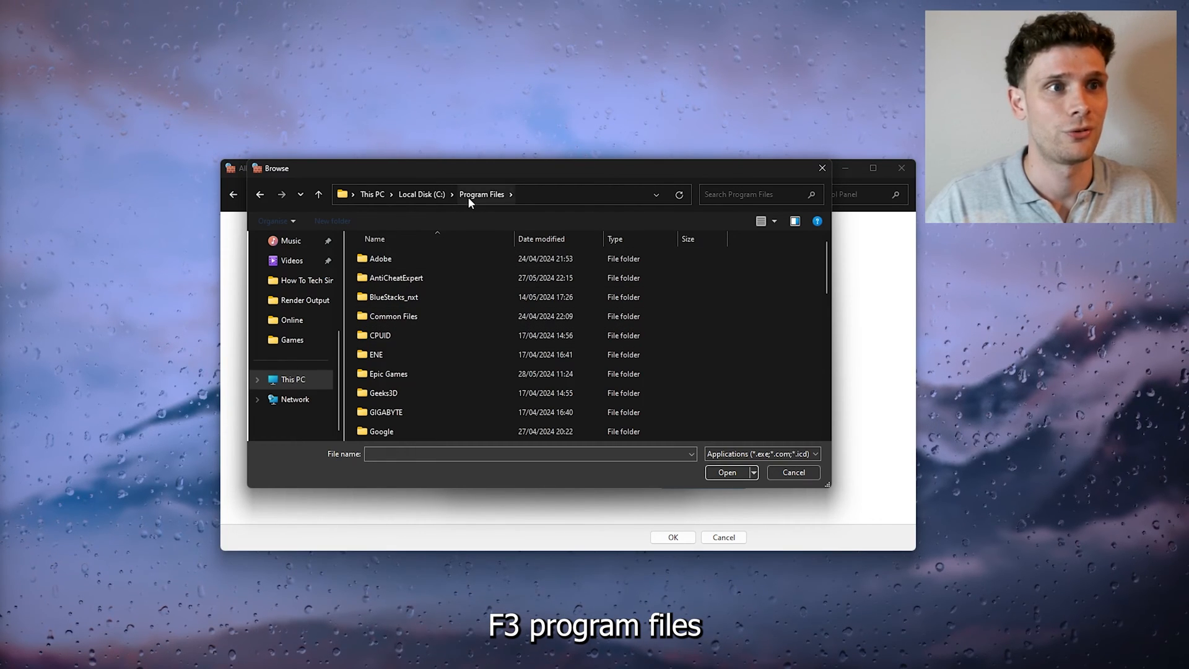
left_click(387, 374)
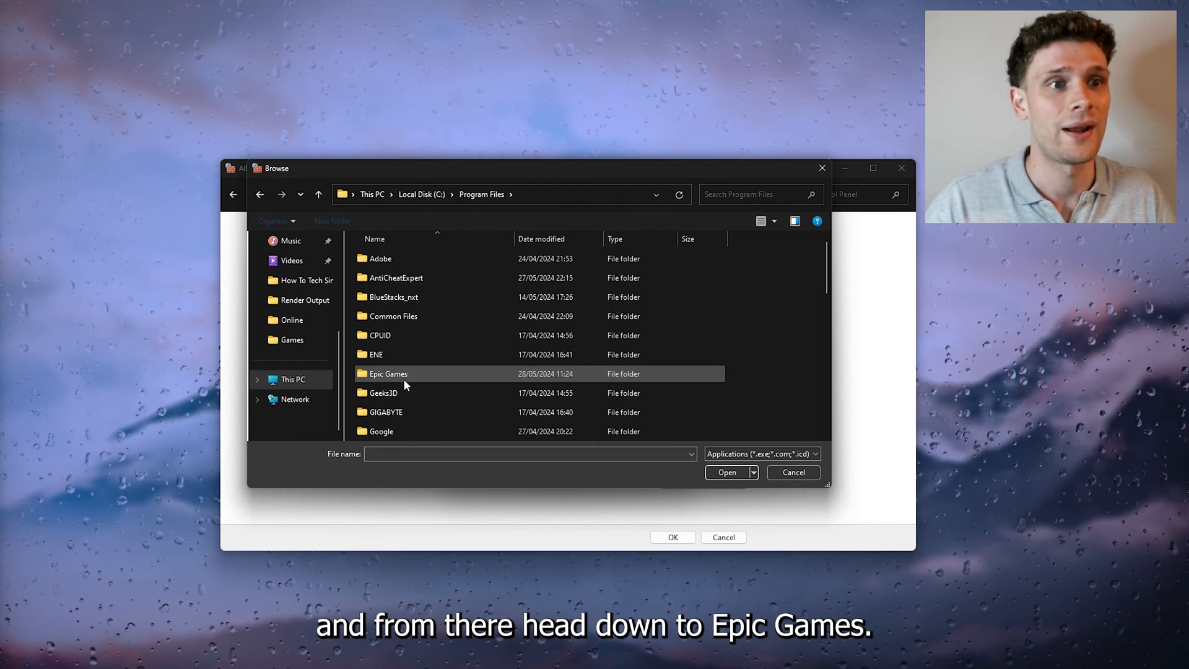
double_click(388, 374)
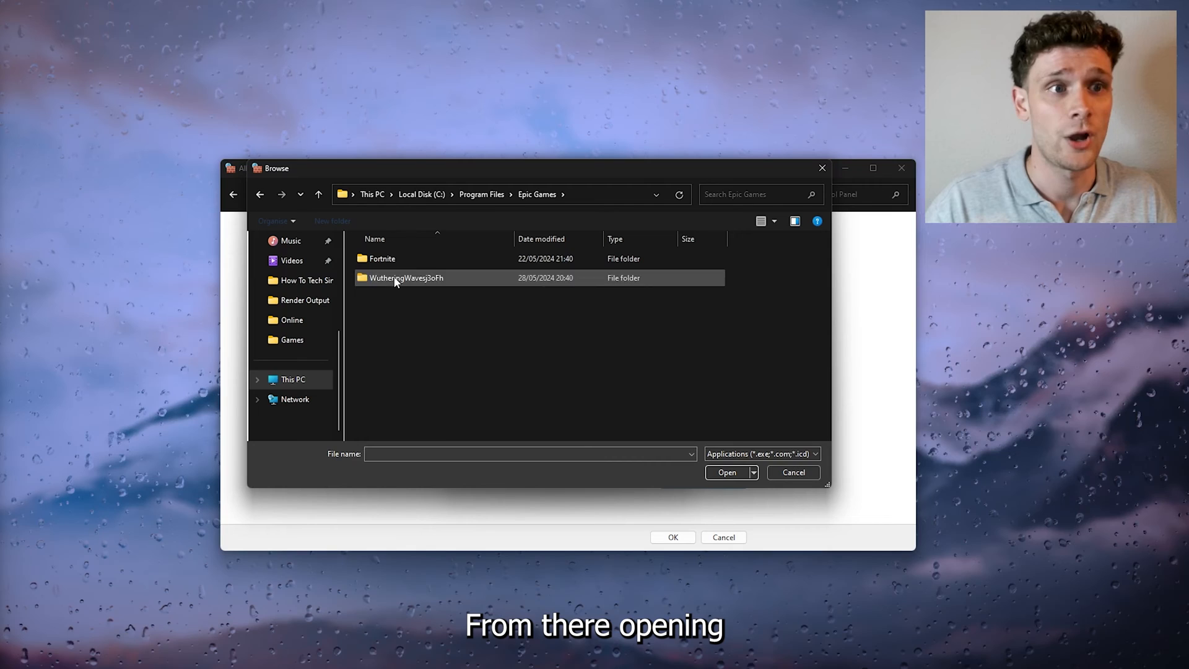
double_click(405, 278)
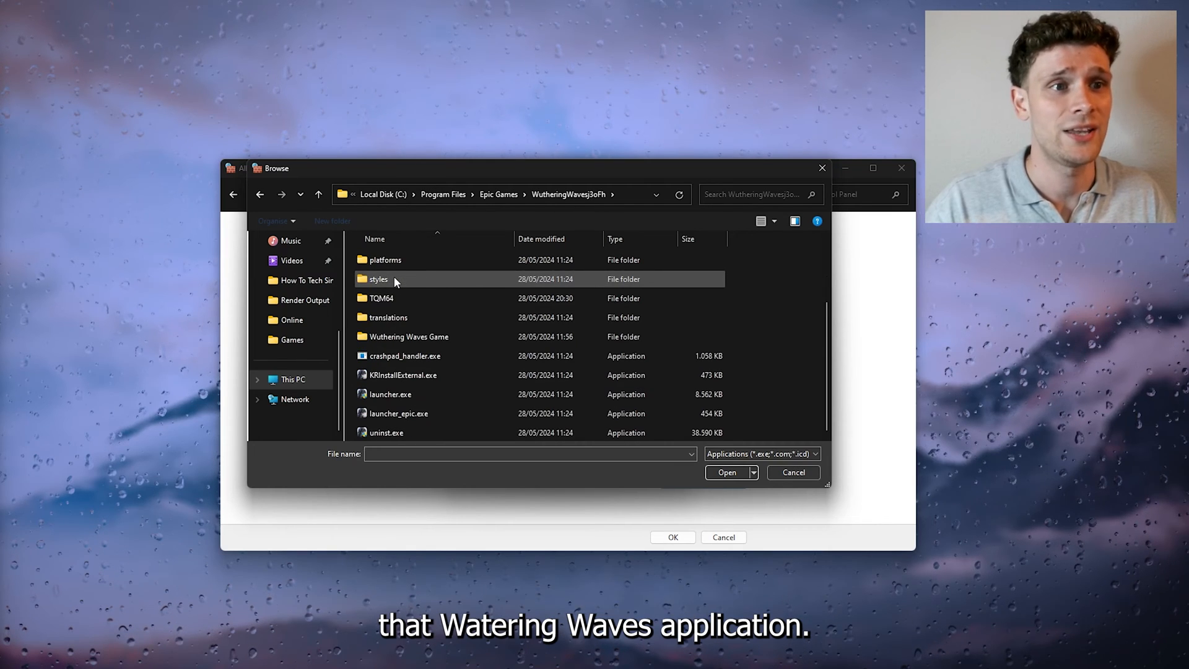
left_click(390, 393)
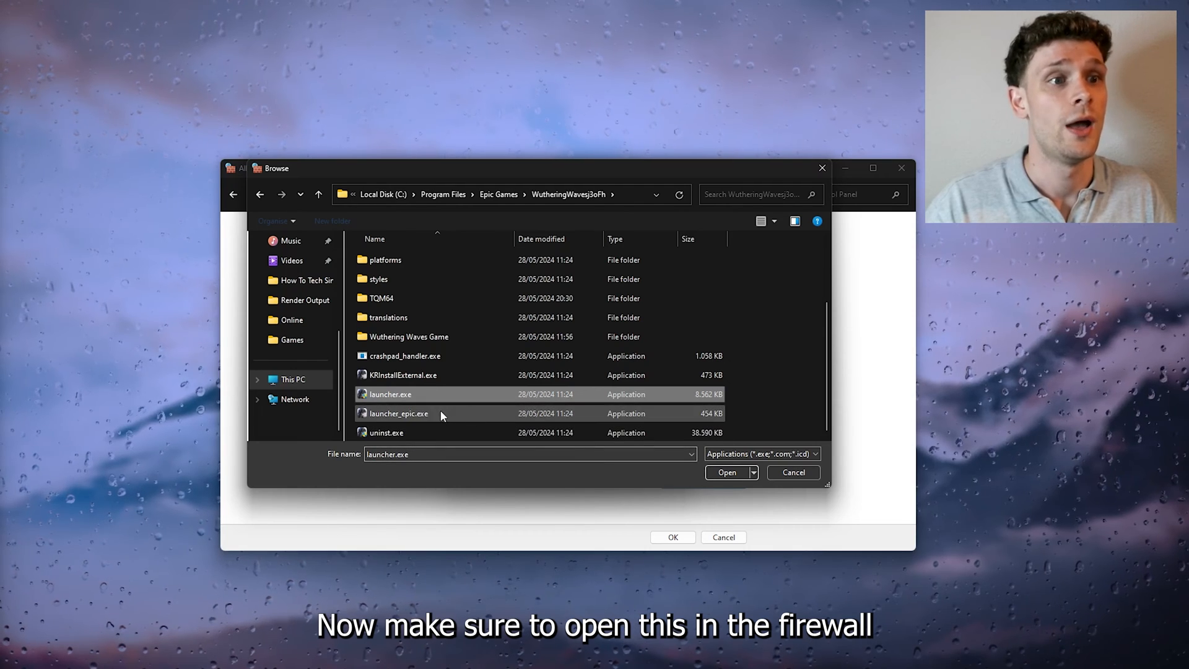
left_click(727, 472)
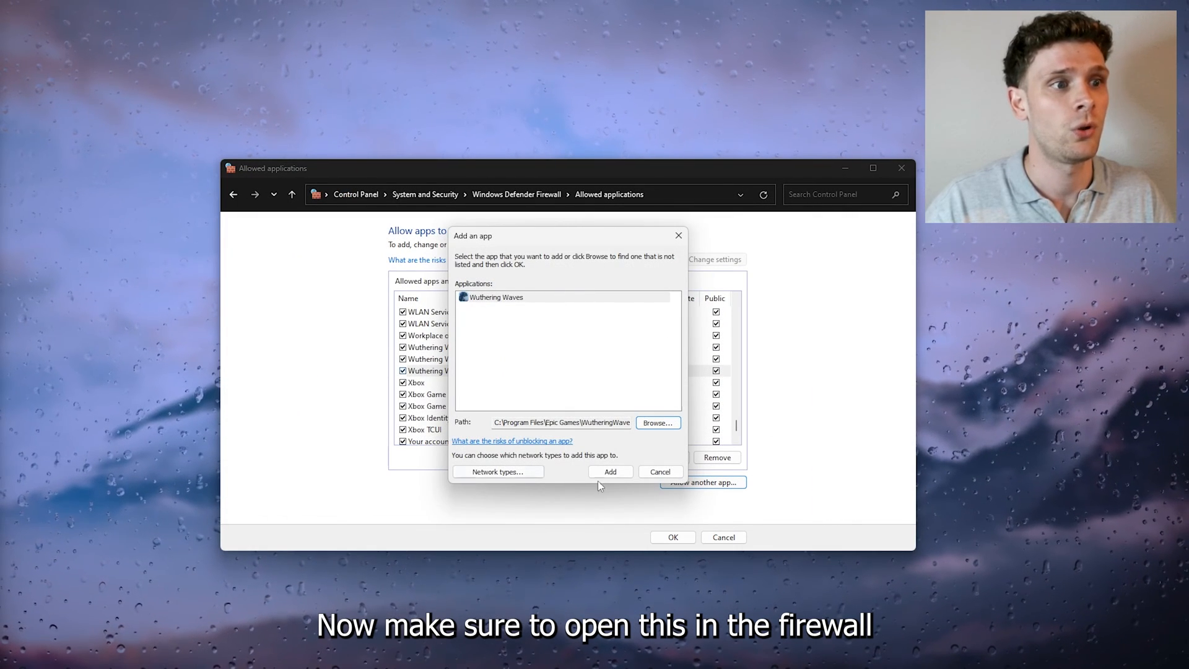
left_click(610, 471)
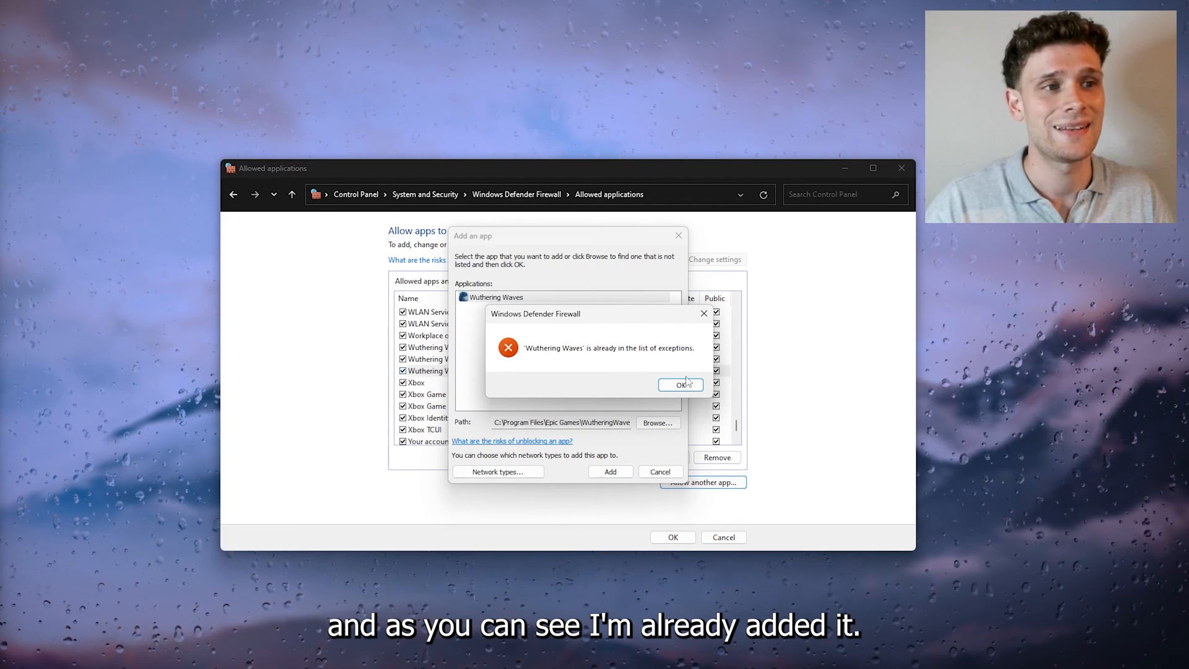
left_click(680, 384)
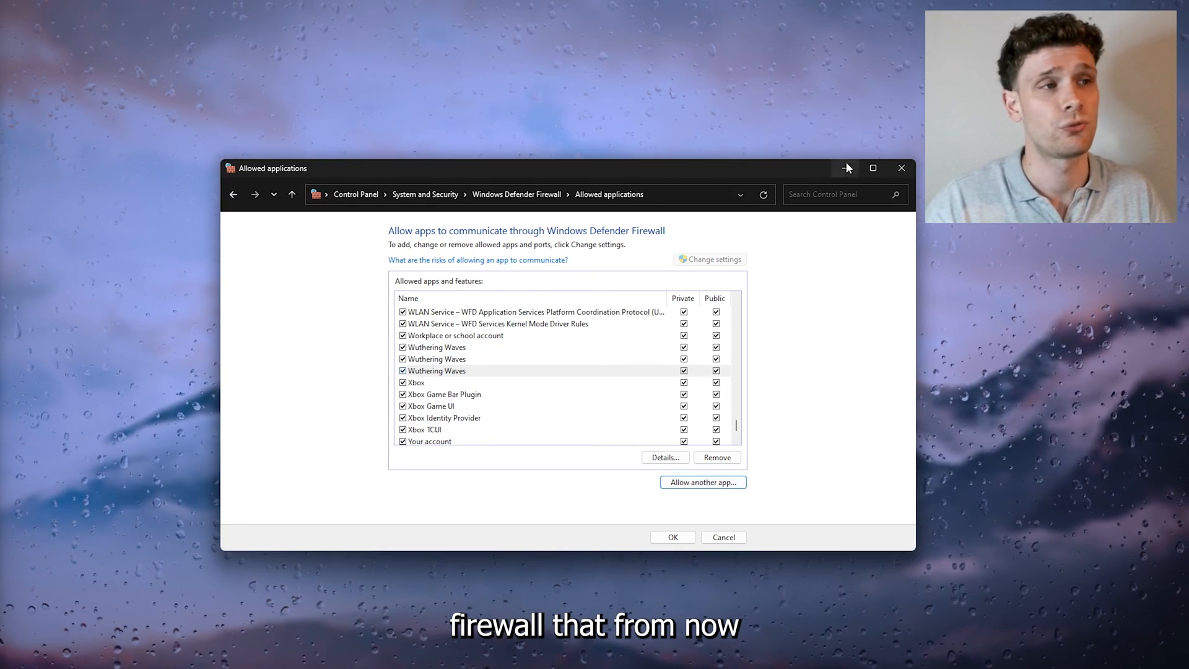
Minimize the firewall window and launch the Settings app through Windows search
left_click(901, 168)
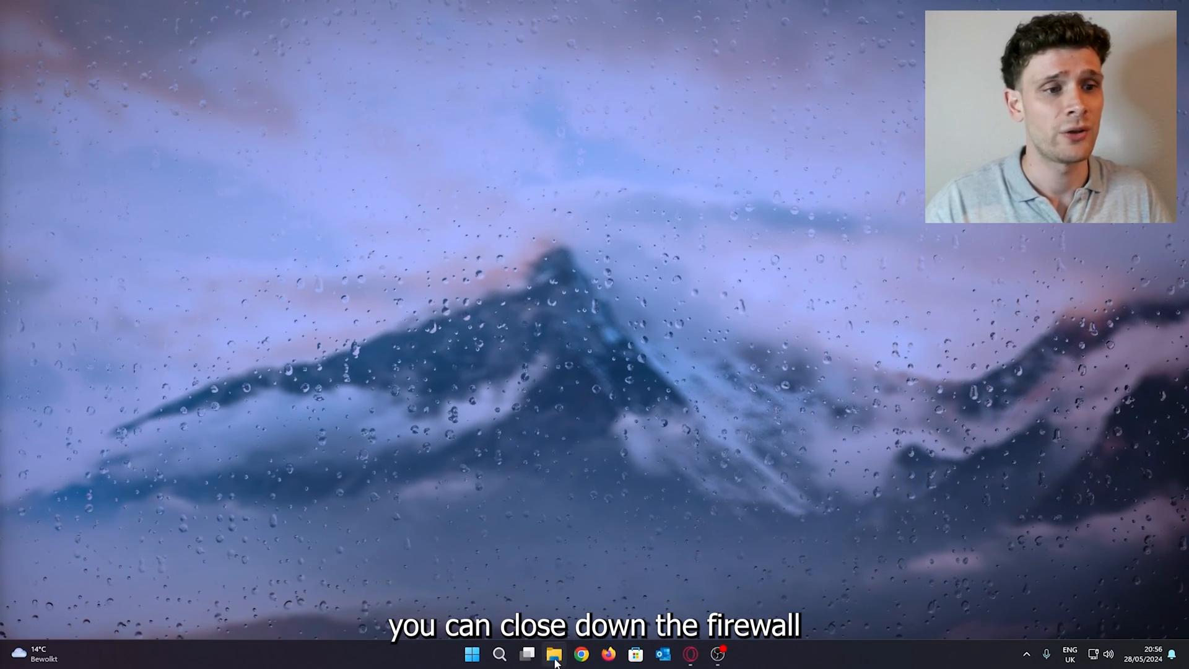
left_click(499, 655)
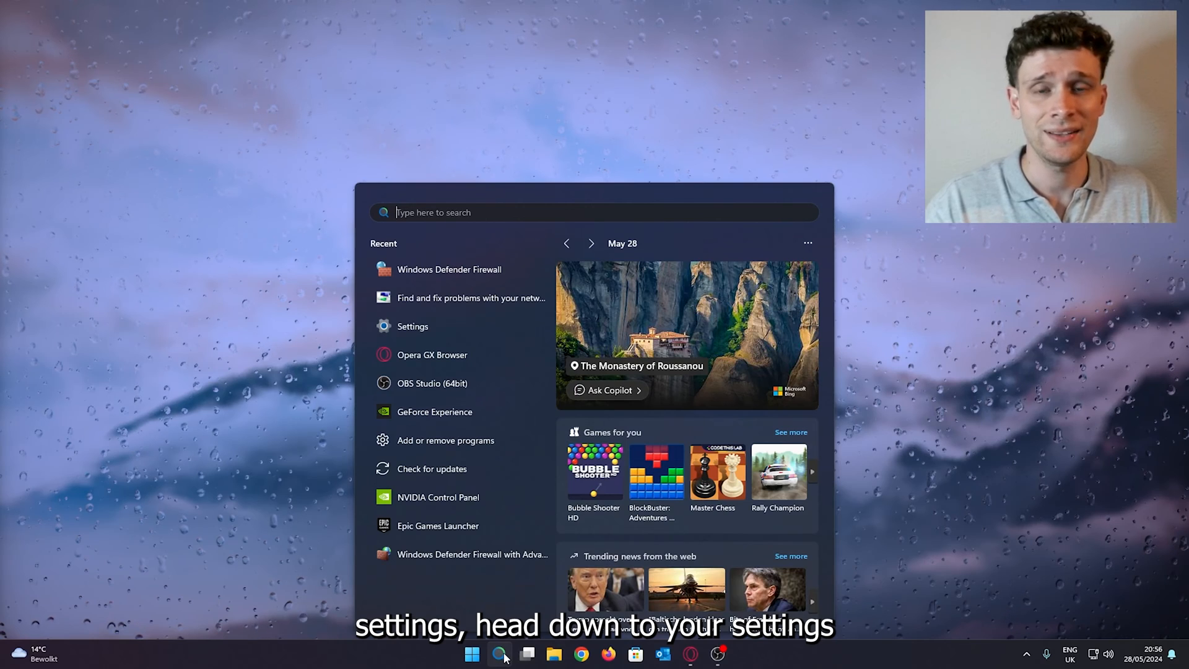
type("settings")
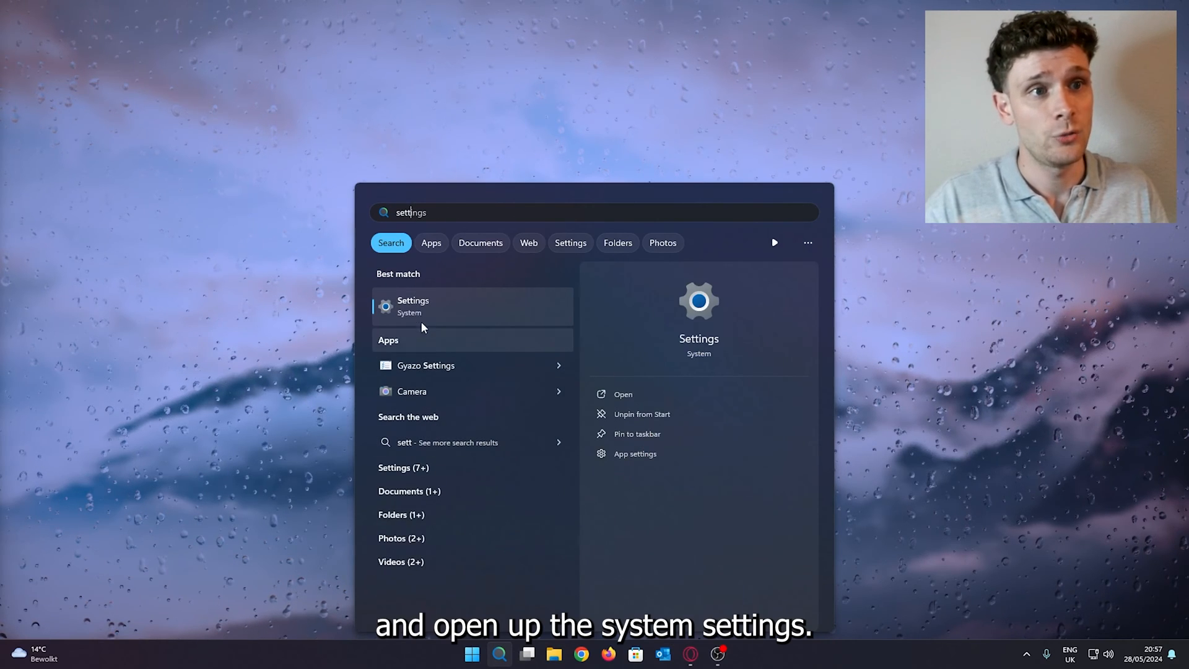
left_click(413, 306)
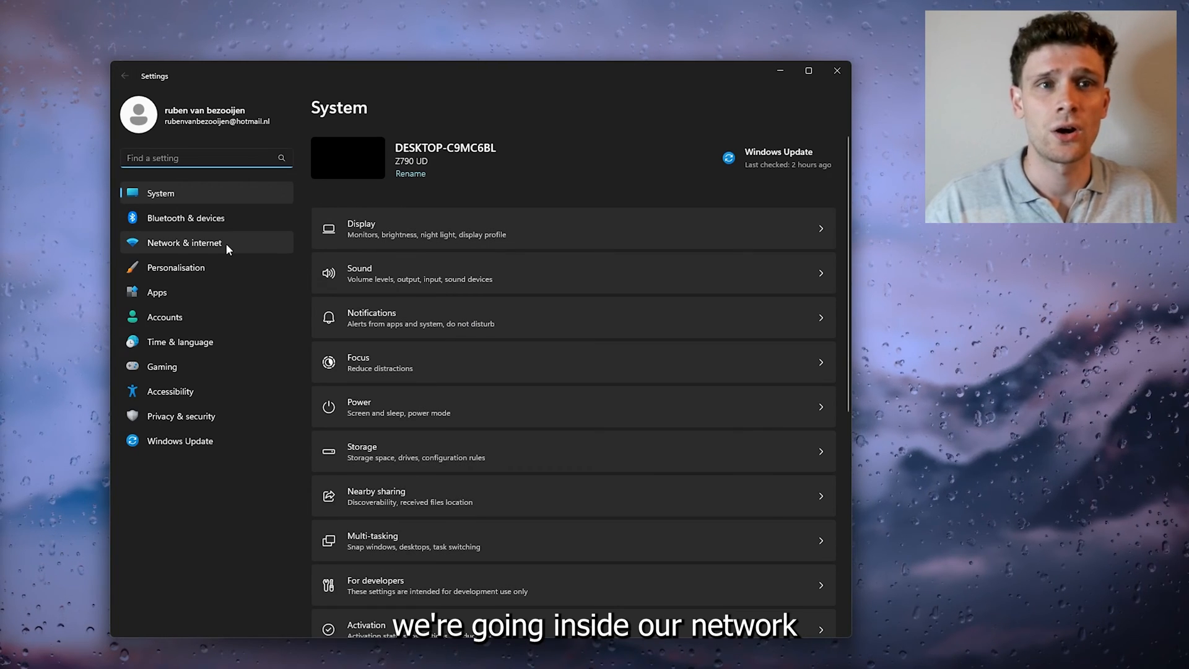
Check Network & internet VPN settings, confirm Windows Update is up to date, close Settings
left_click(184, 243)
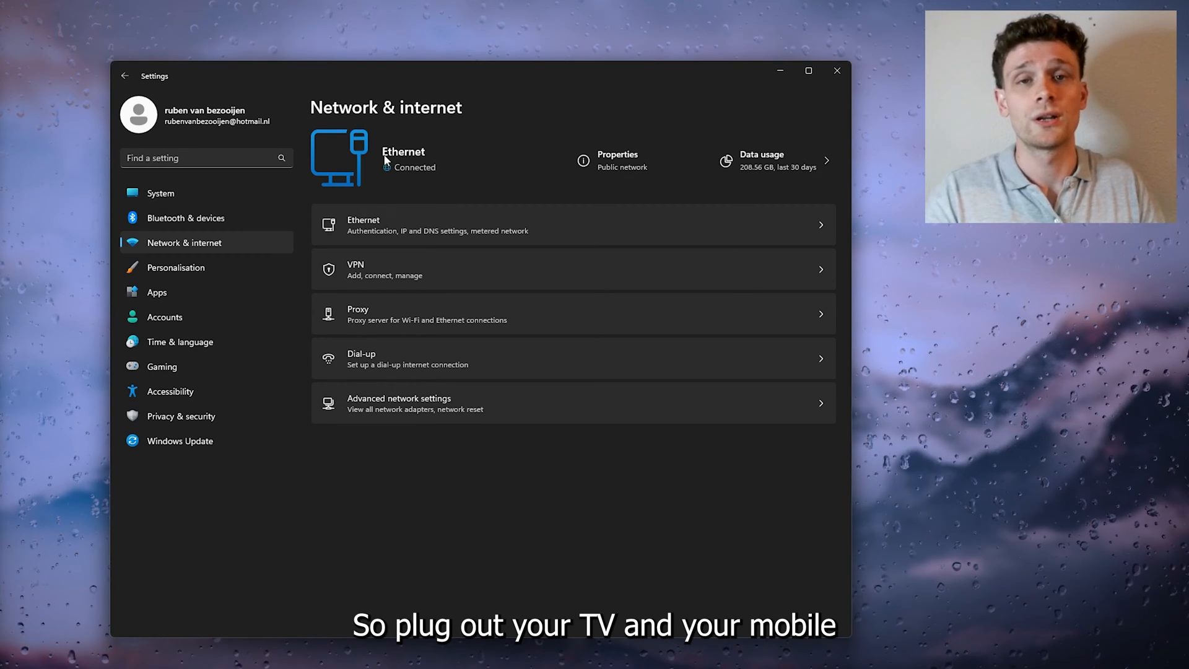
mouse_move(425, 134)
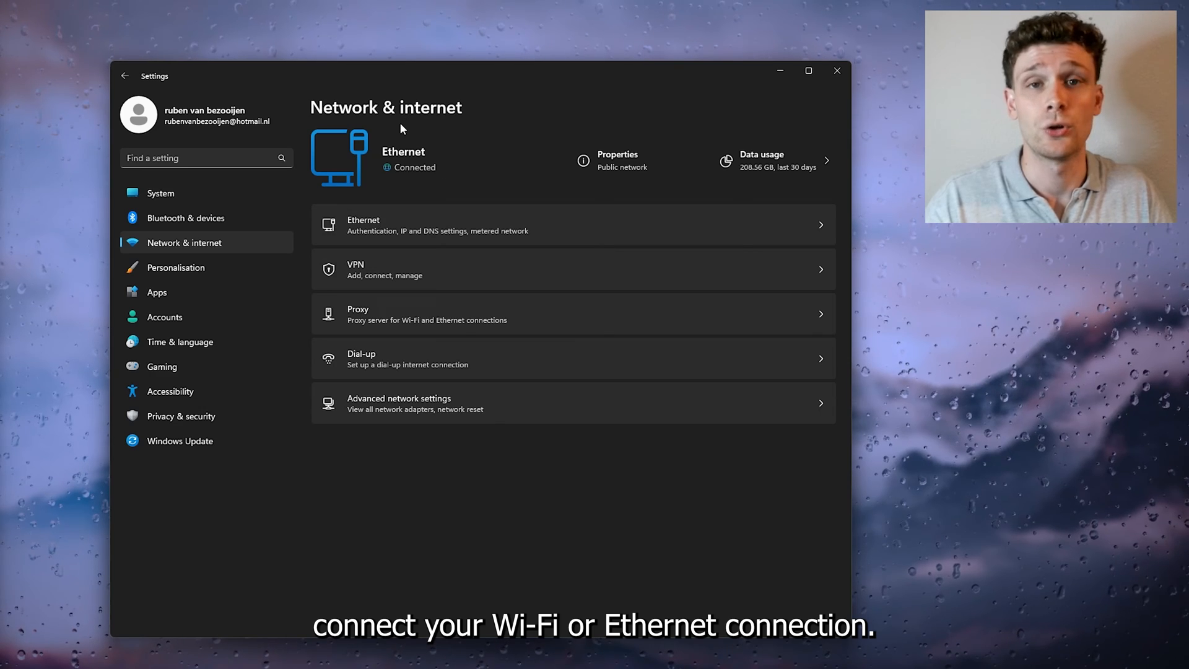
mouse_move(411, 164)
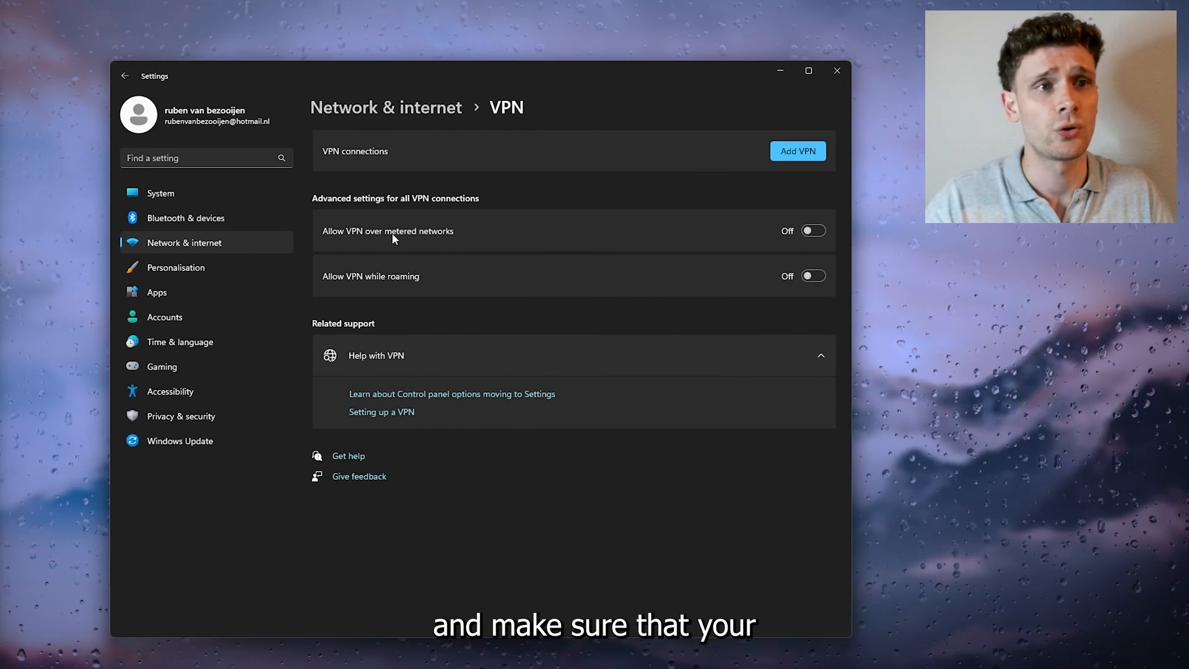
mouse_move(365, 266)
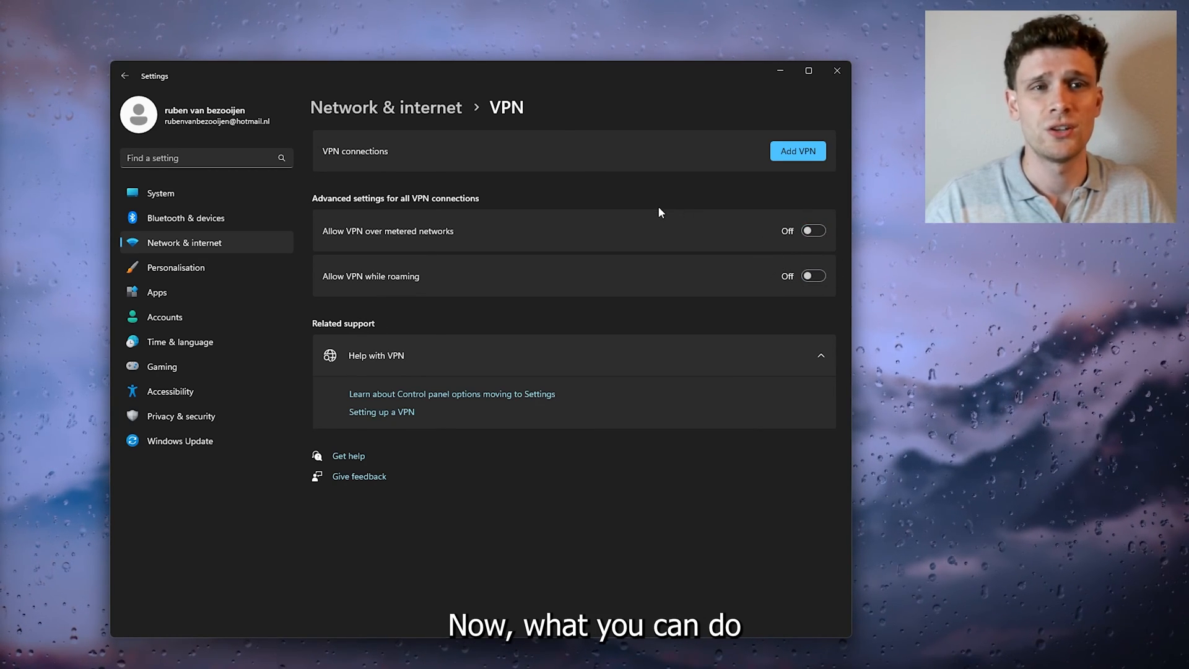
left_click(180, 441)
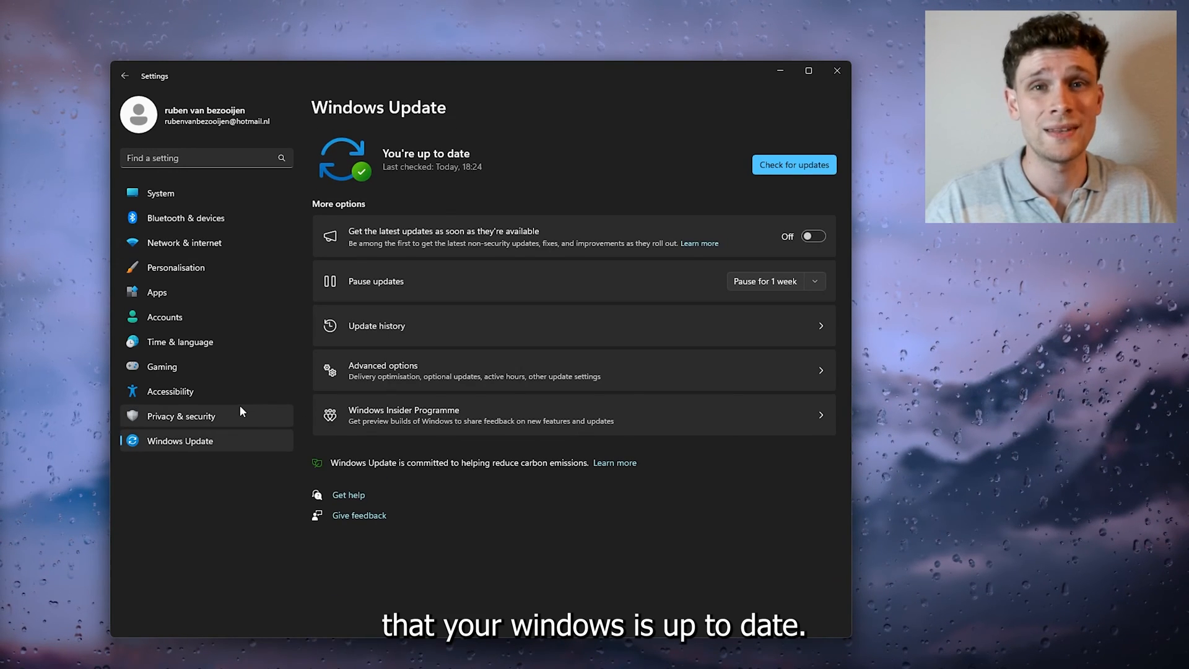
mouse_move(221, 317)
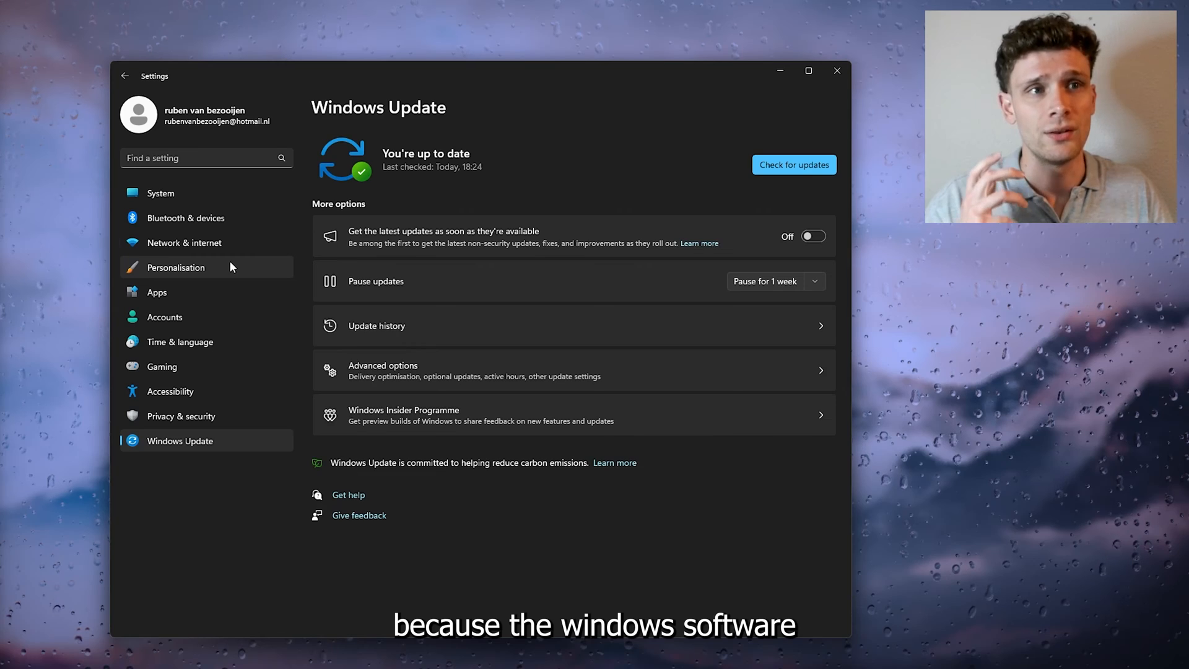
mouse_move(339, 161)
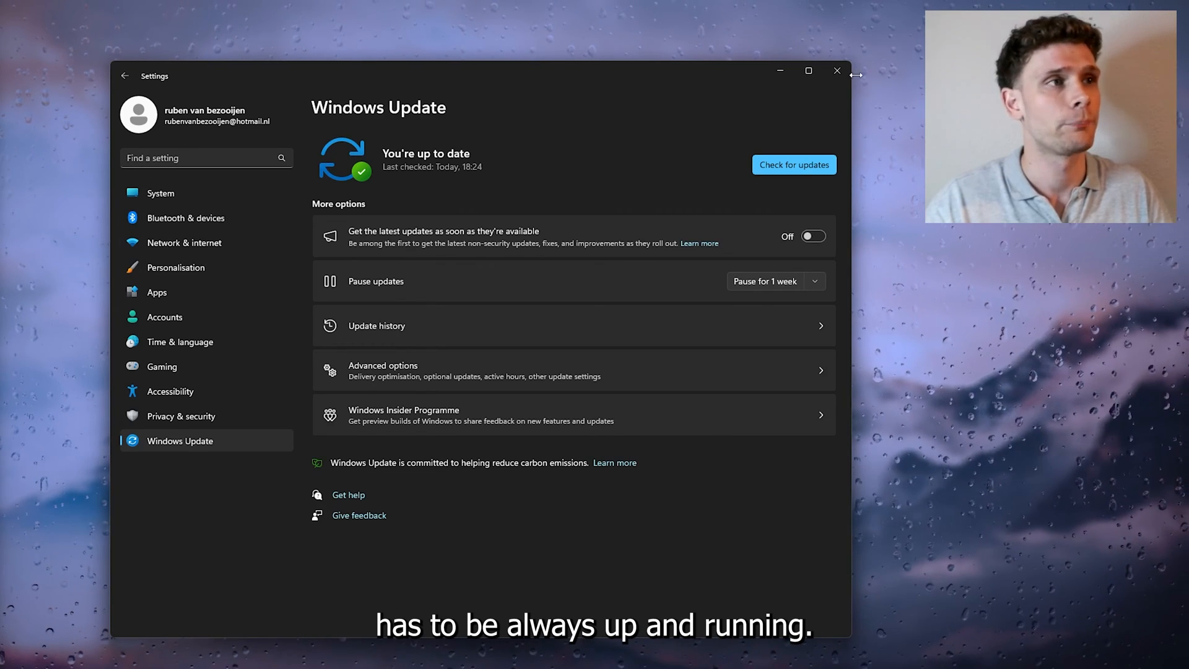
left_click(837, 71)
type("devi")
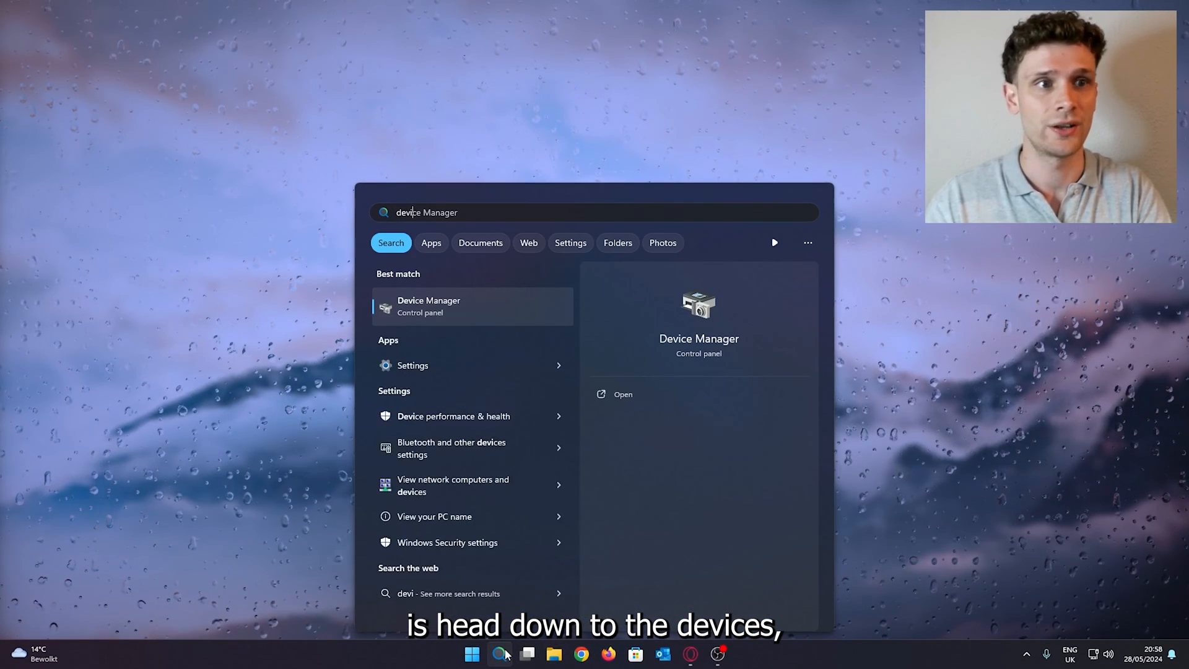
Open the Realtek Gaming 2.5GbE Family Controller's properties under Network adapters in Device Manager
left_click(428, 306)
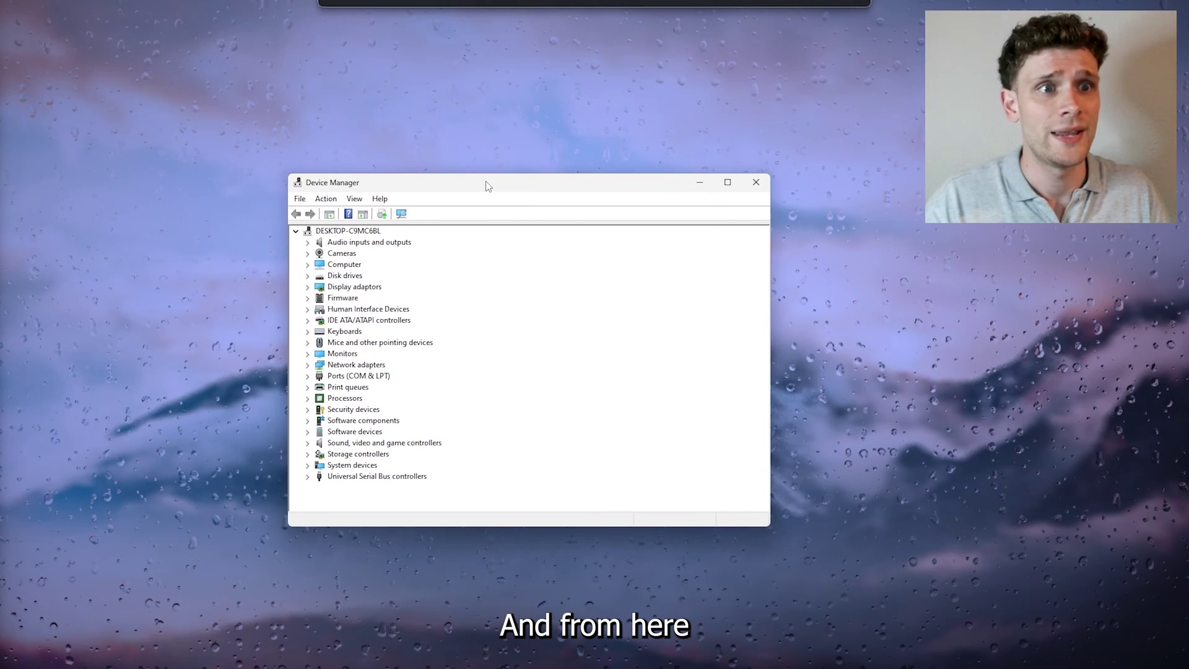
mouse_move(368, 336)
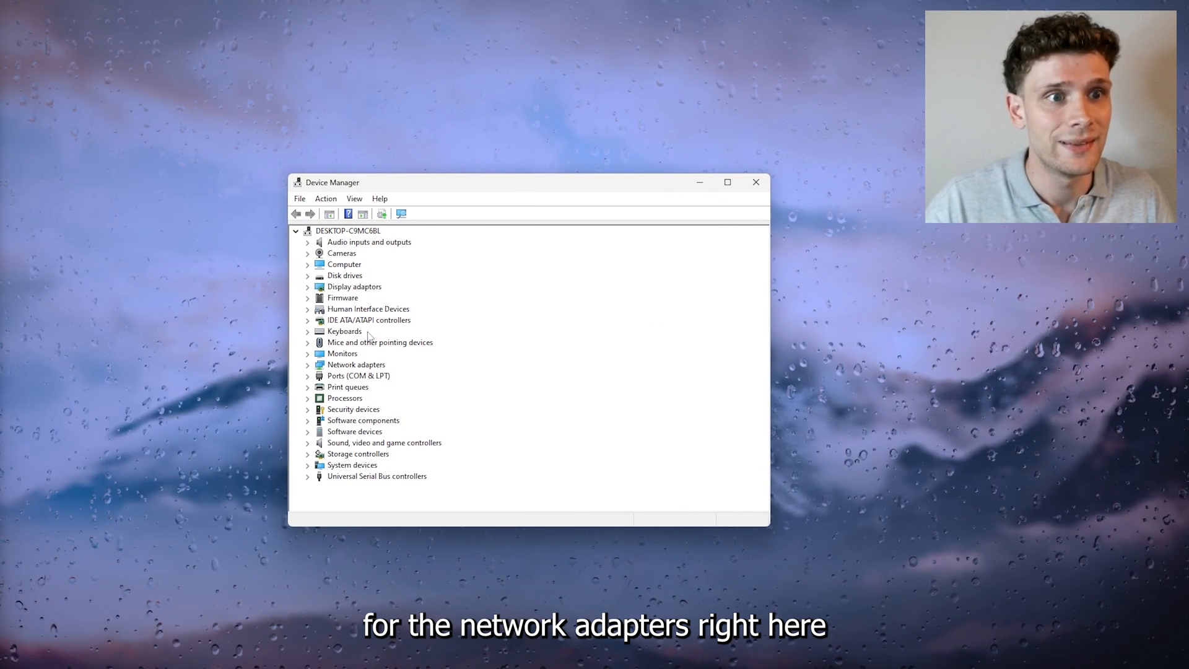
left_click(308, 364)
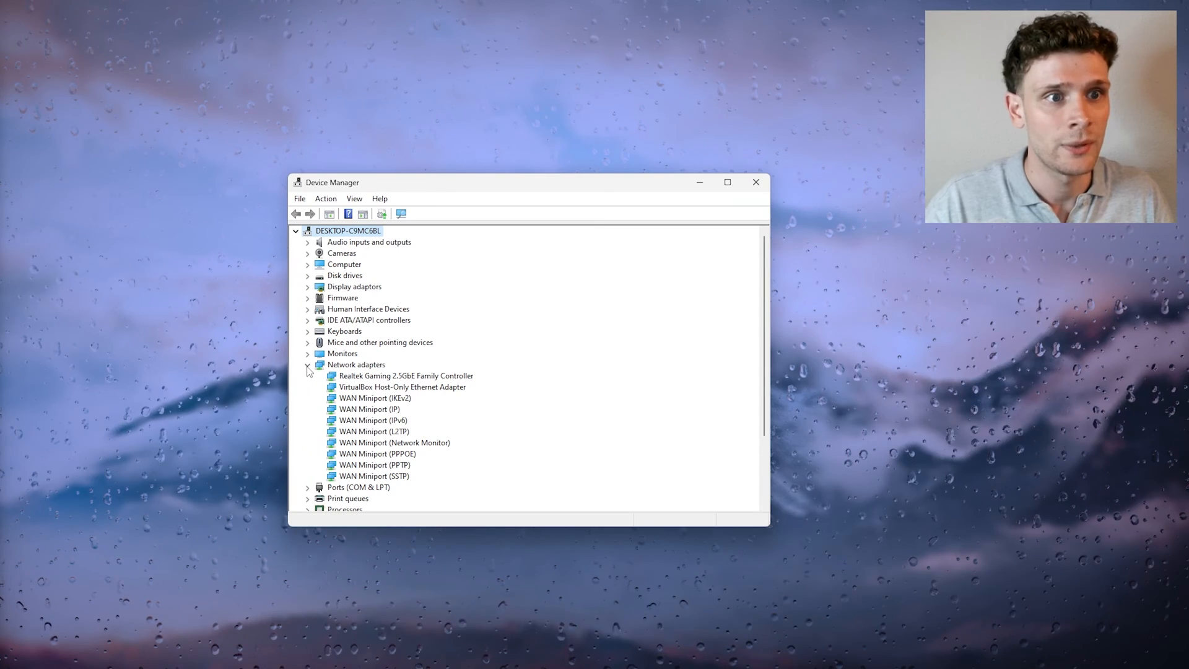
left_click(406, 375)
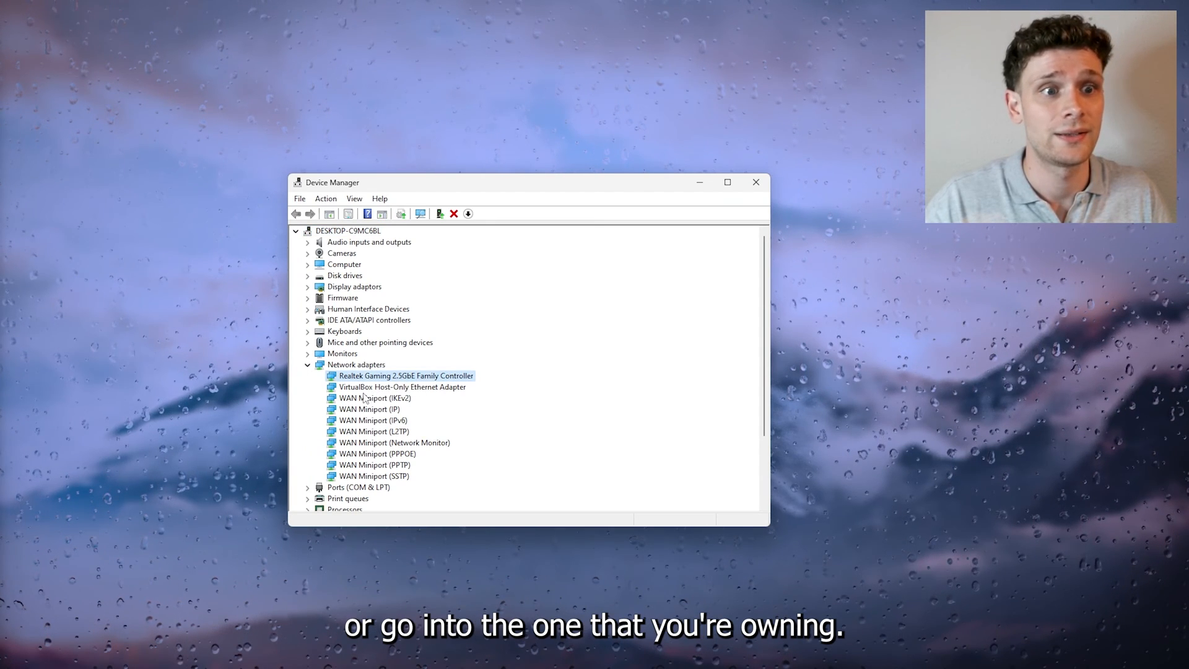
mouse_move(341, 420)
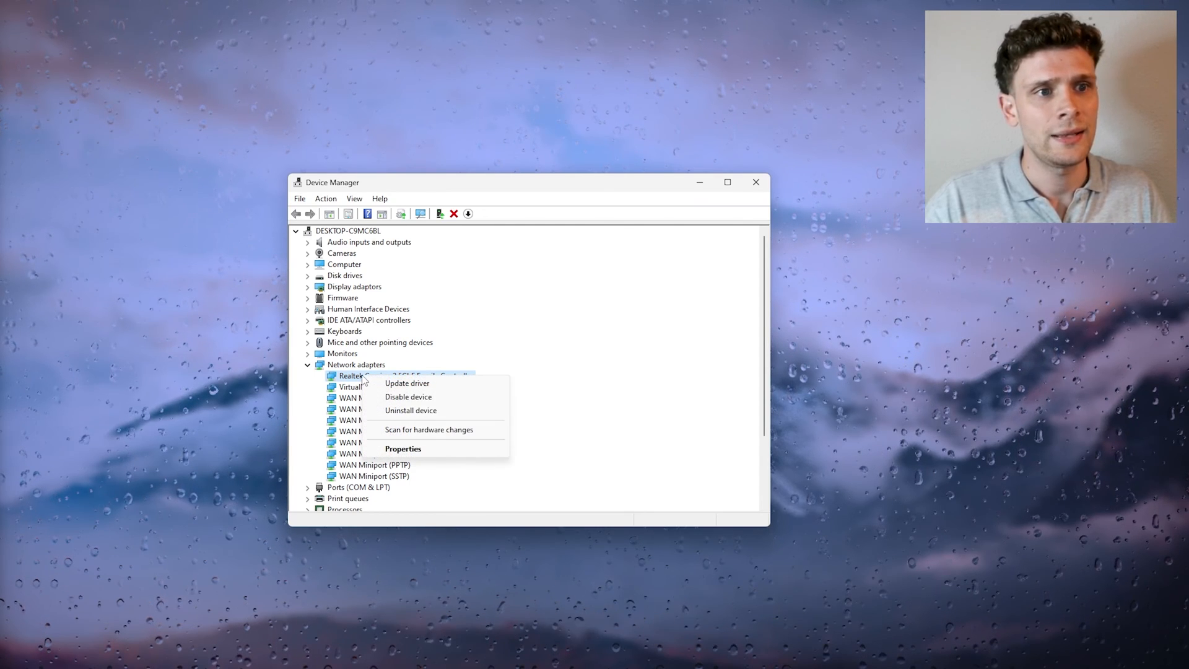
left_click(403, 448)
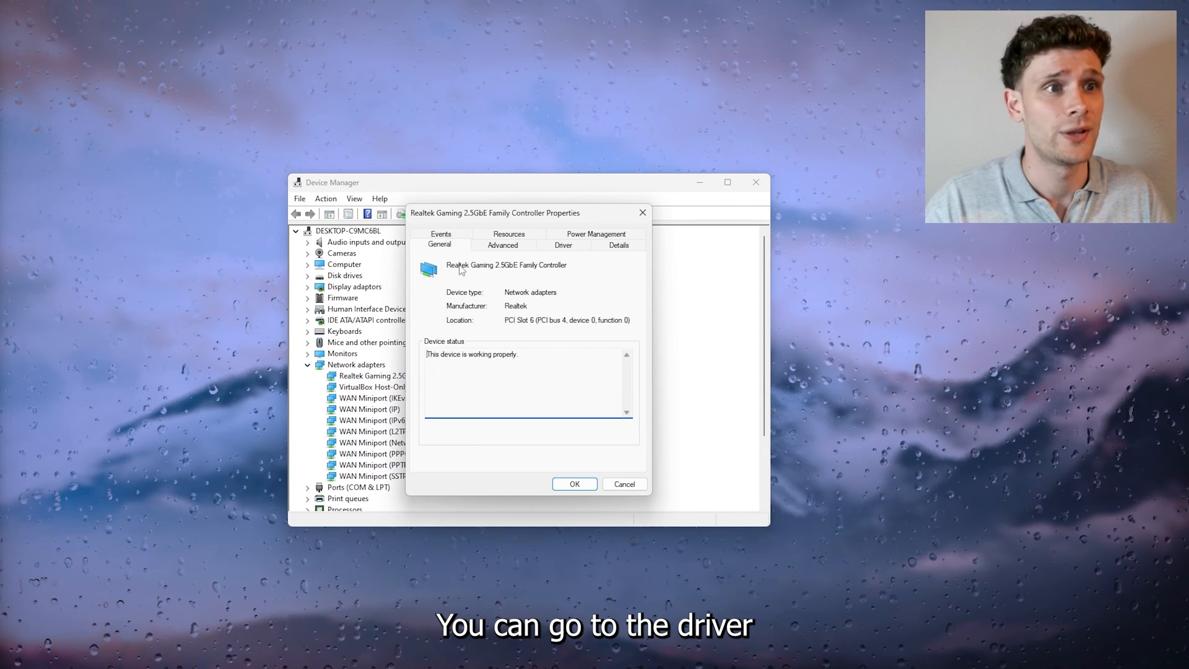
Search automatically for an updated Realtek driver, then close Device Manager
left_click(563, 245)
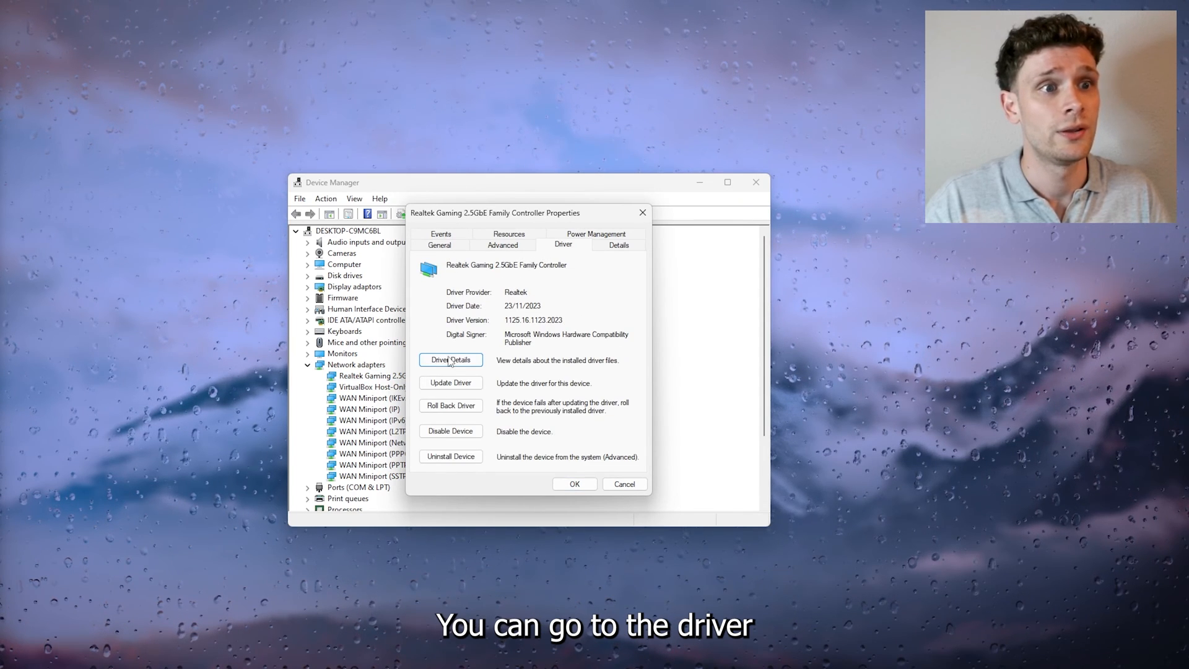
left_click(450, 383)
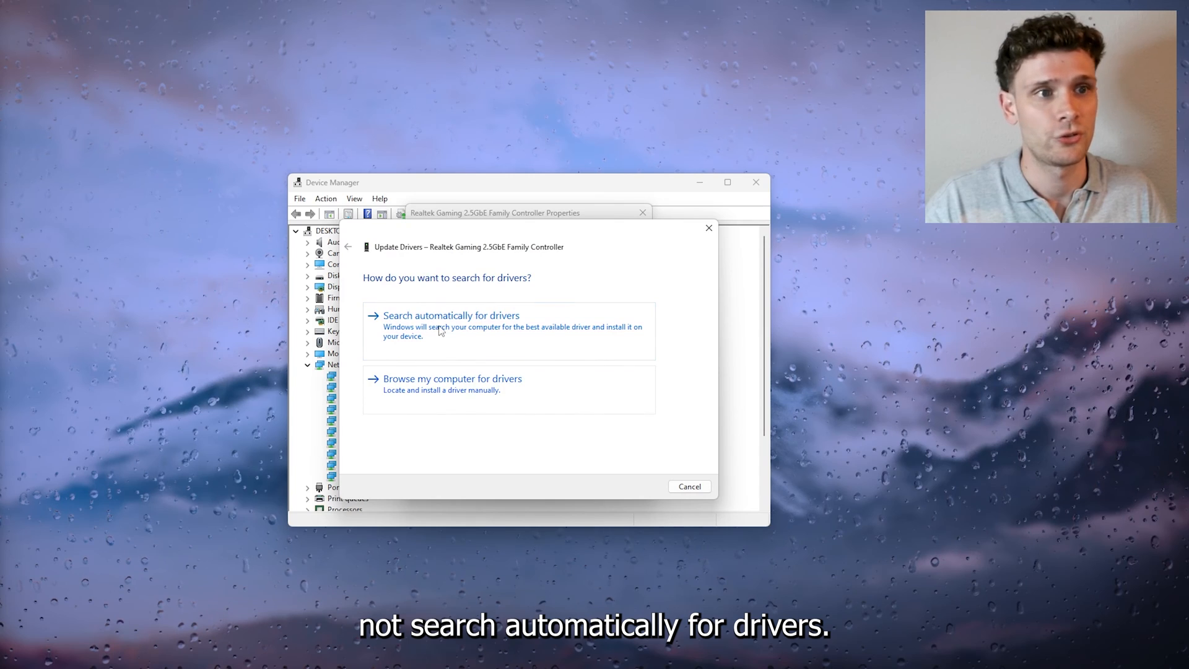
left_click(450, 316)
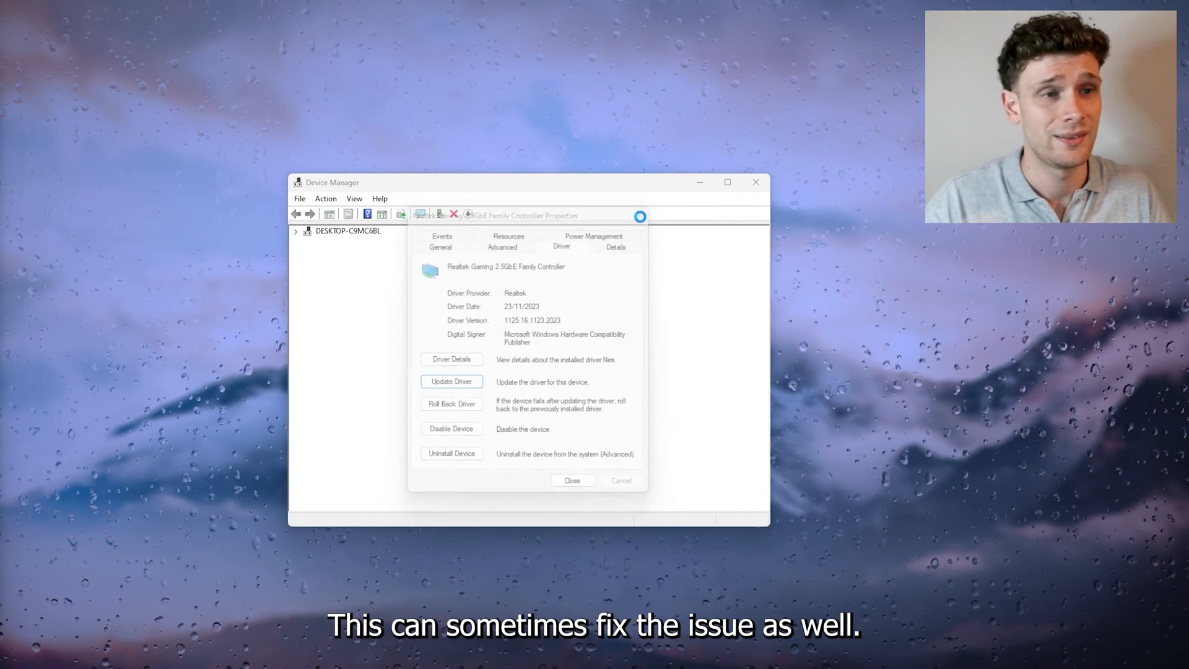
left_click(573, 480)
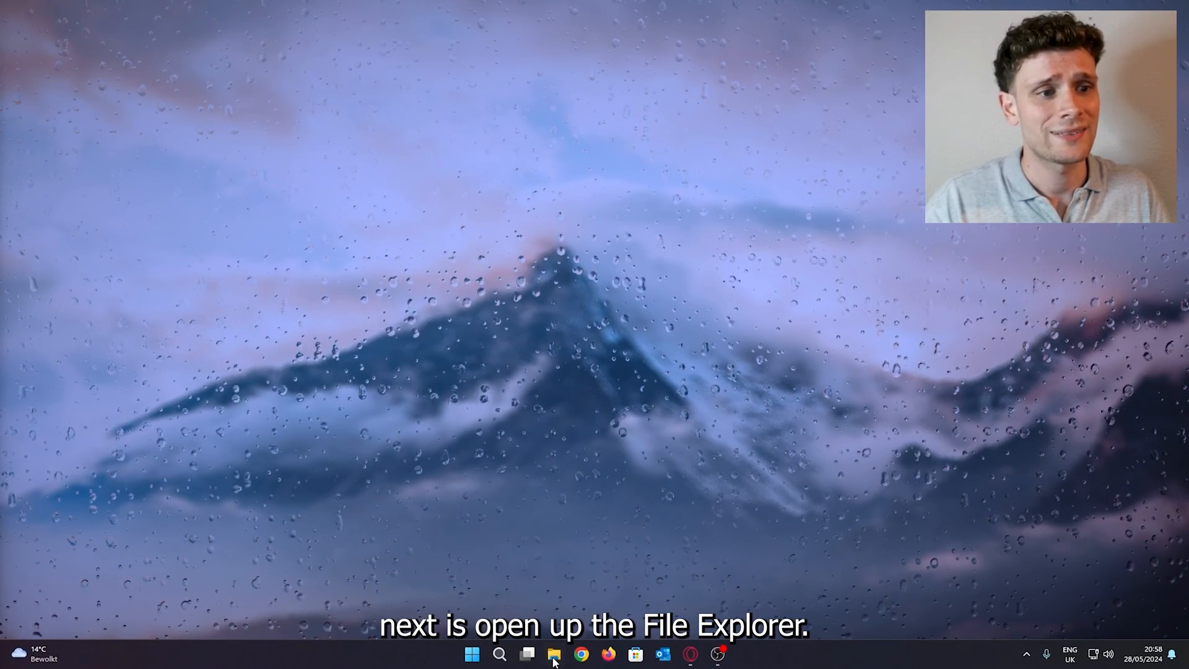
Browse to C:\Program Files\Epic Games\WutheringWavesj3oFh and scroll down to launcher.exe
left_click(553, 655)
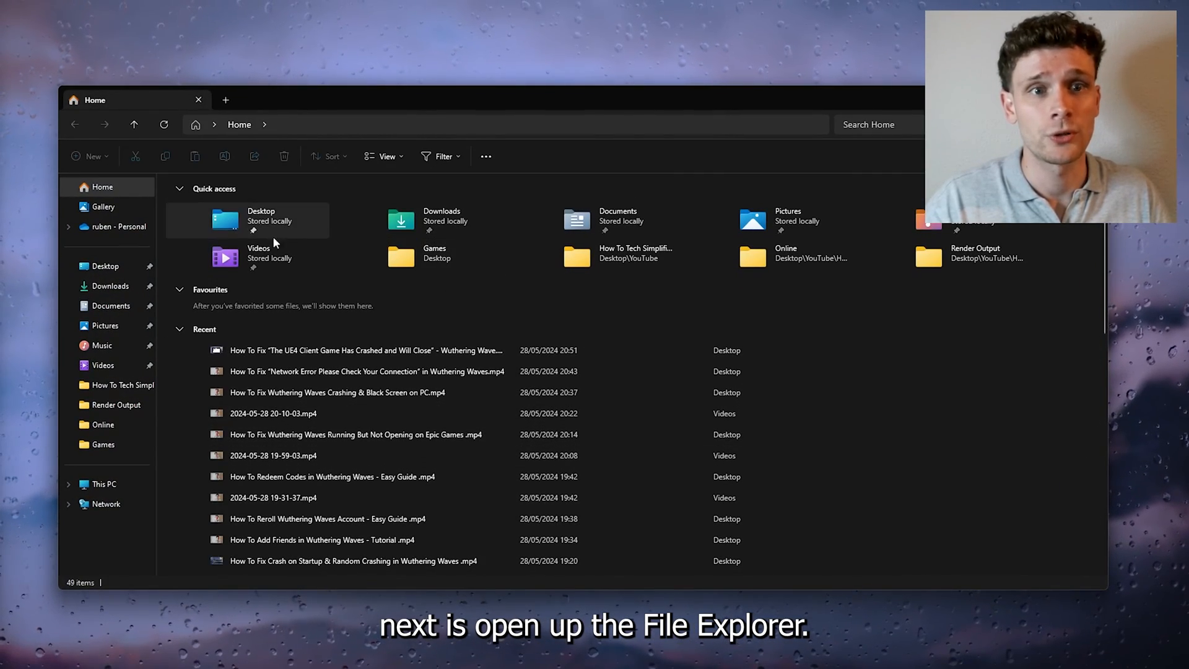
left_click(103, 485)
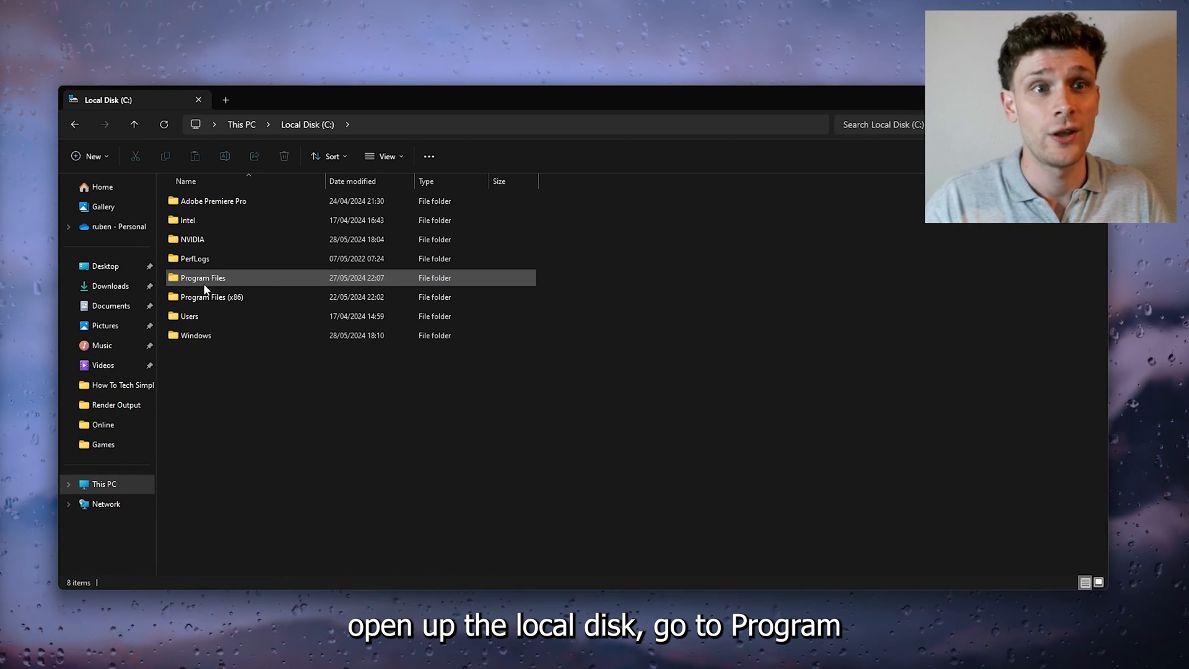
double_click(204, 277)
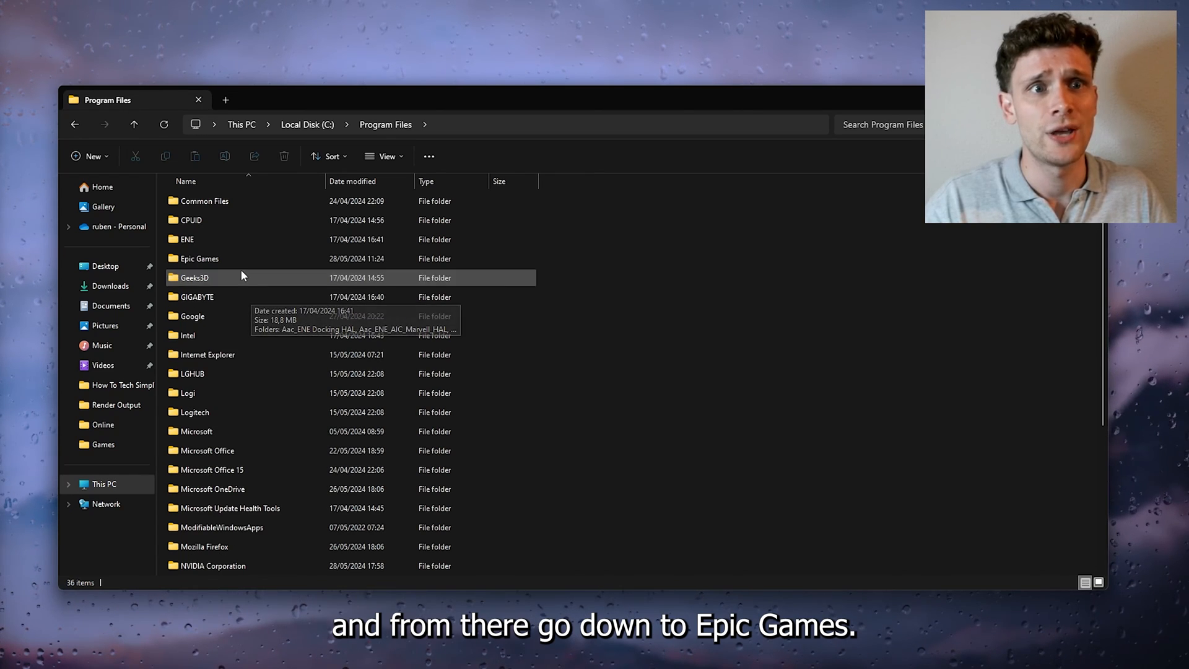
double_click(199, 259)
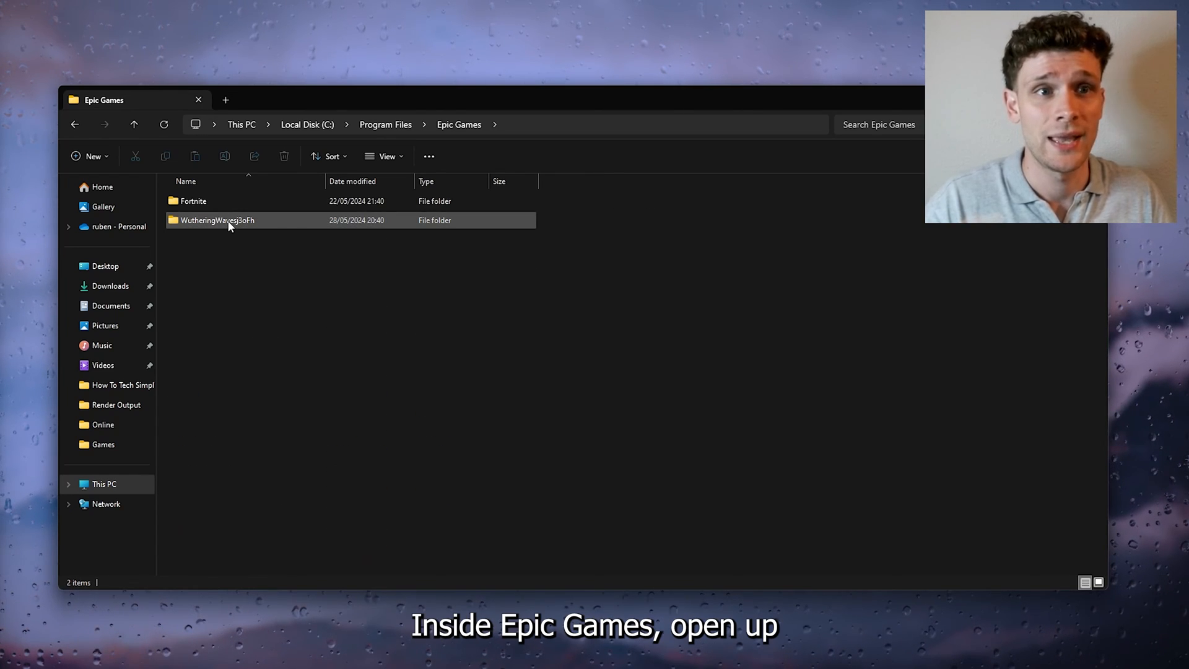
double_click(217, 220)
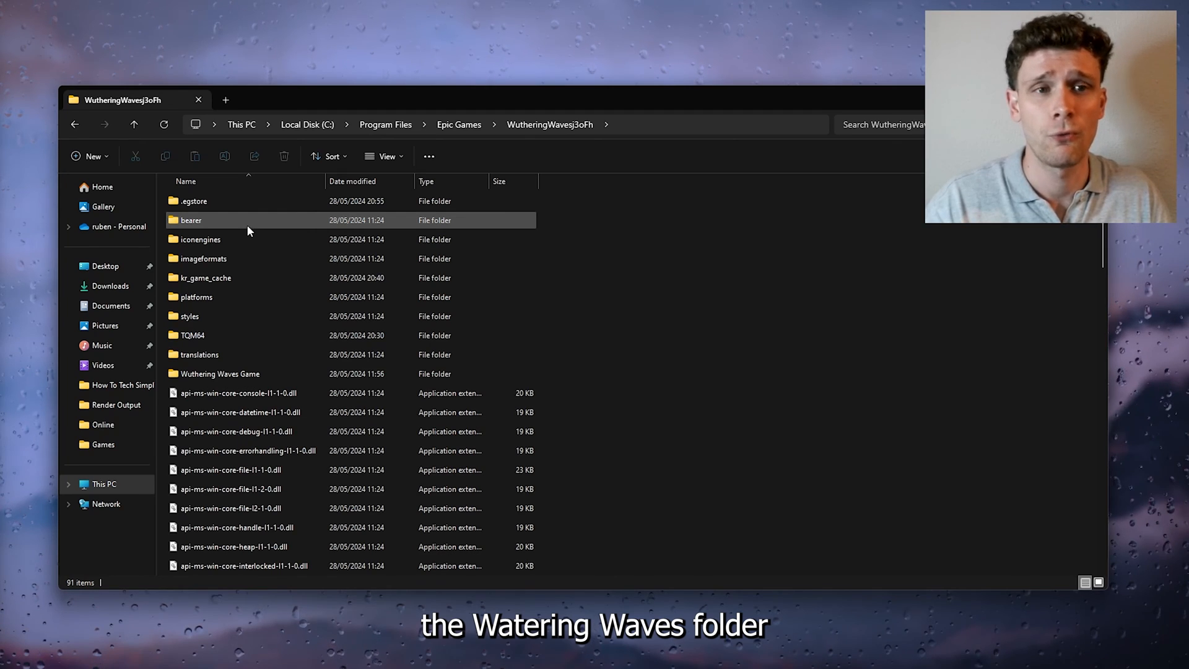
scroll("down", 3)
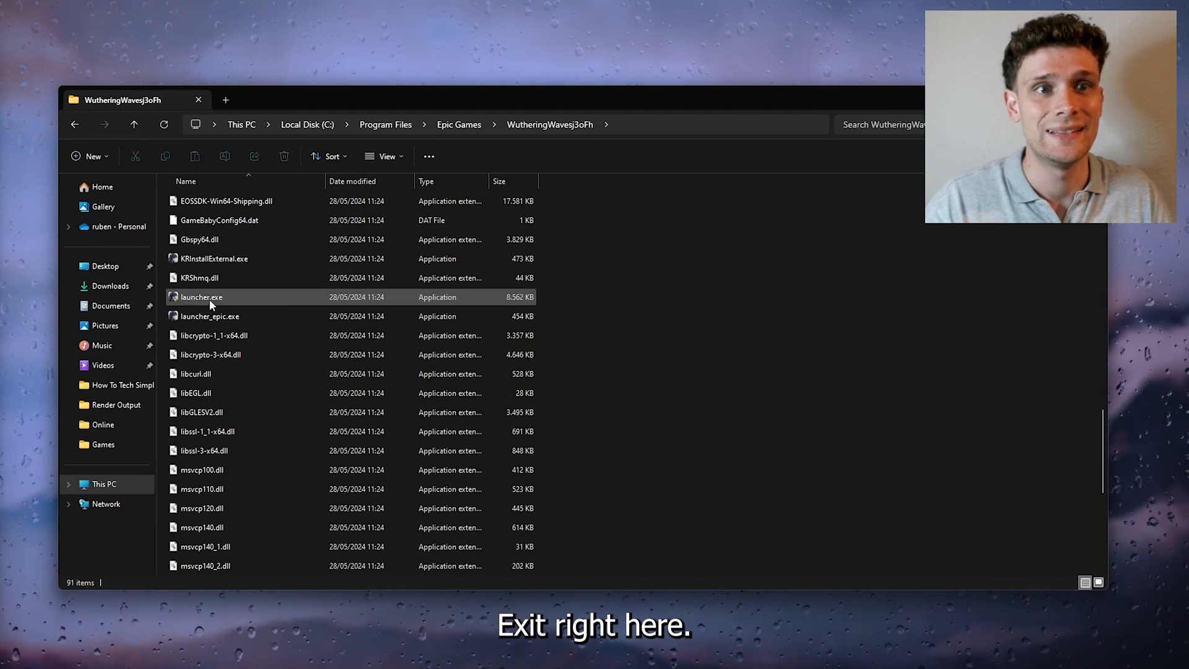
In launcher.exe's Compatibility properties, enable run as administrator and disable full-screen optimisations
right_click(200, 296)
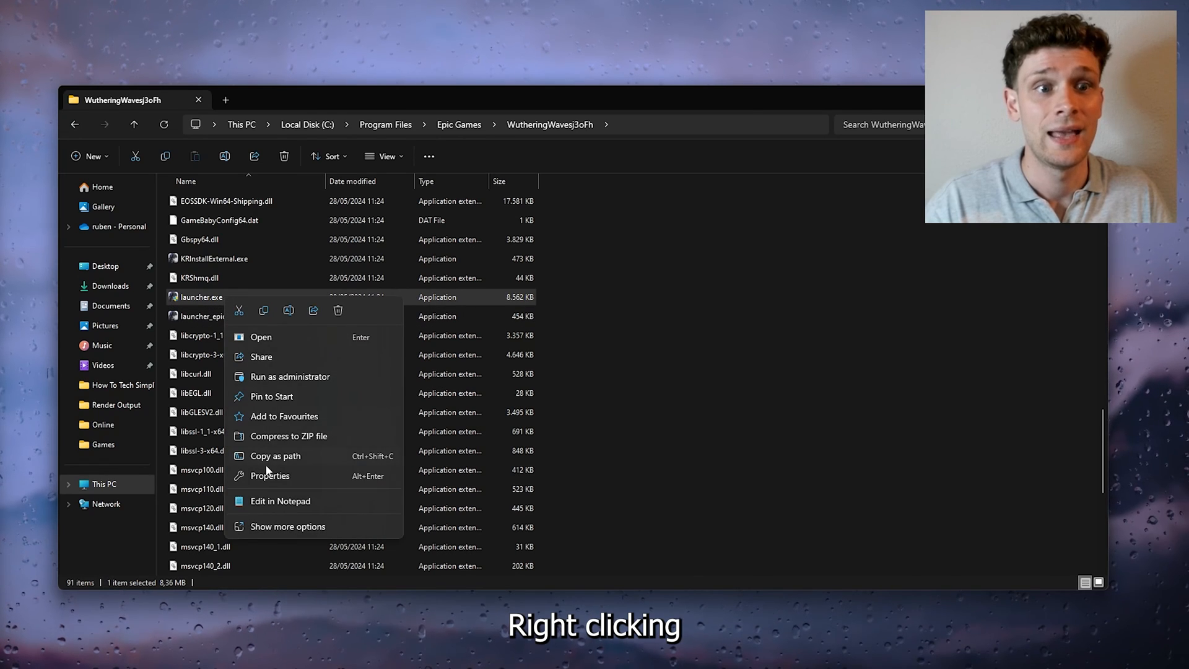
left_click(269, 476)
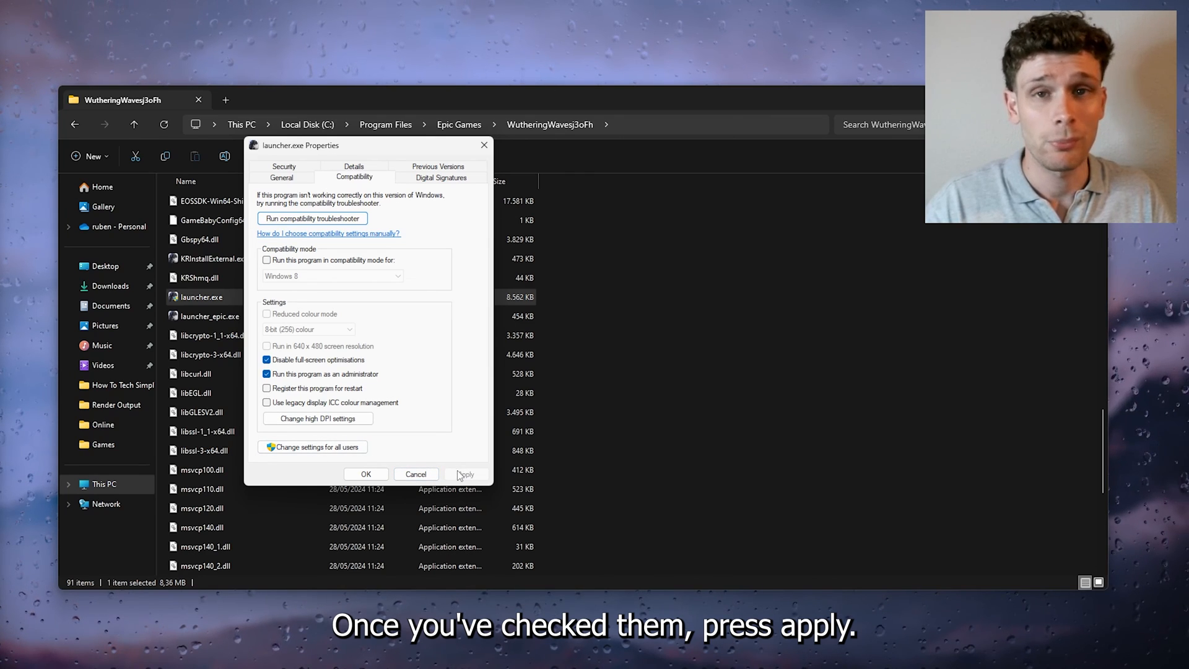
left_click(365, 473)
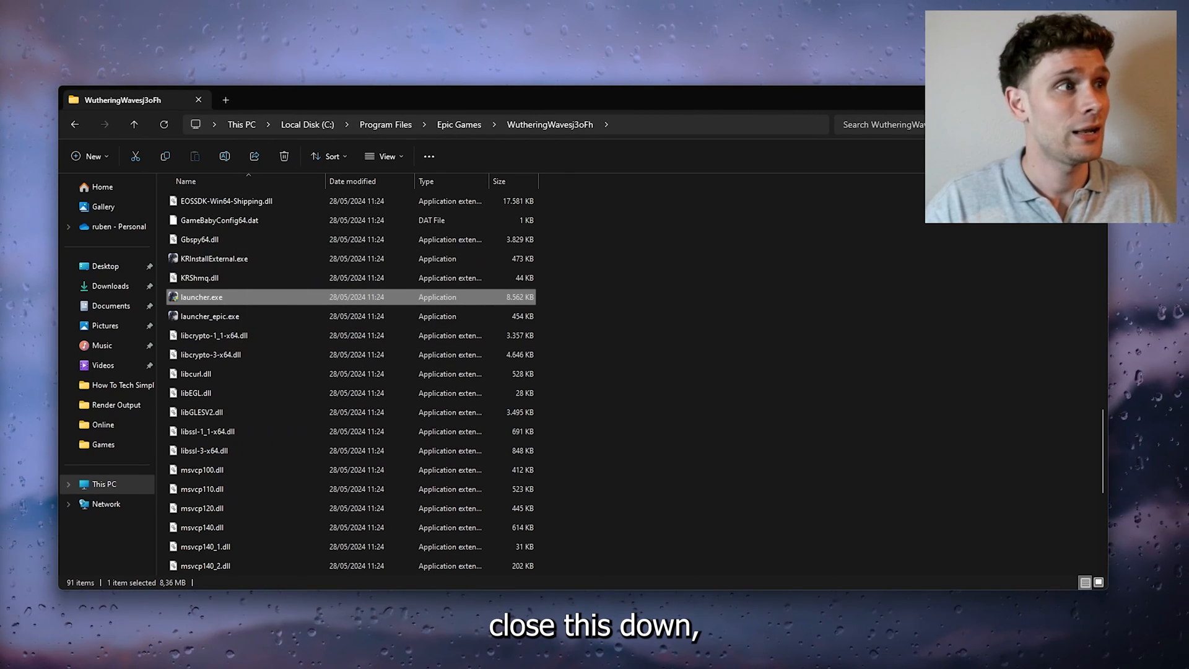